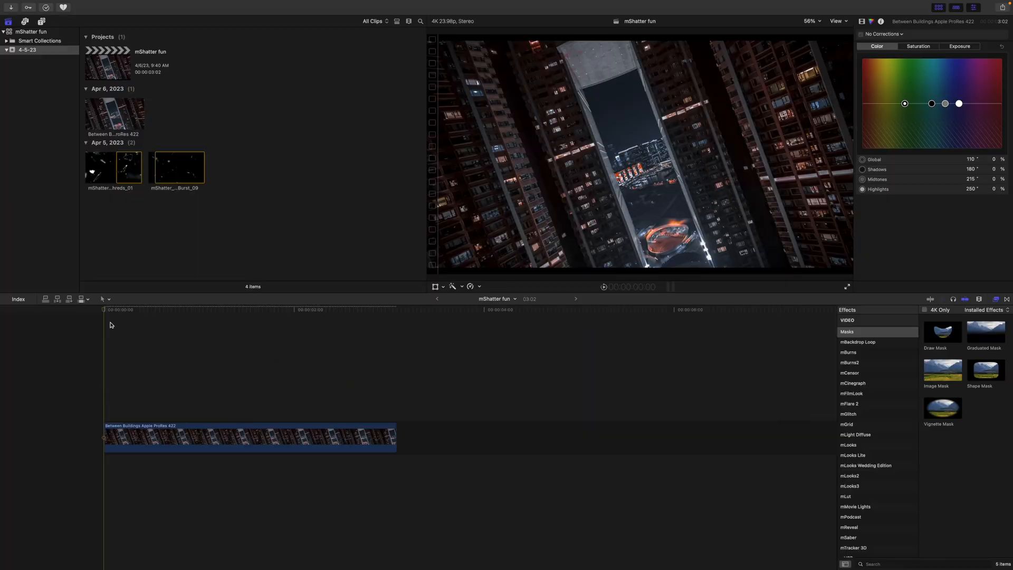
Step: Apply a Shape Mask to the Between Buildings clip and invert it
{"action": "left_click", "coordinate": [125, 316]}
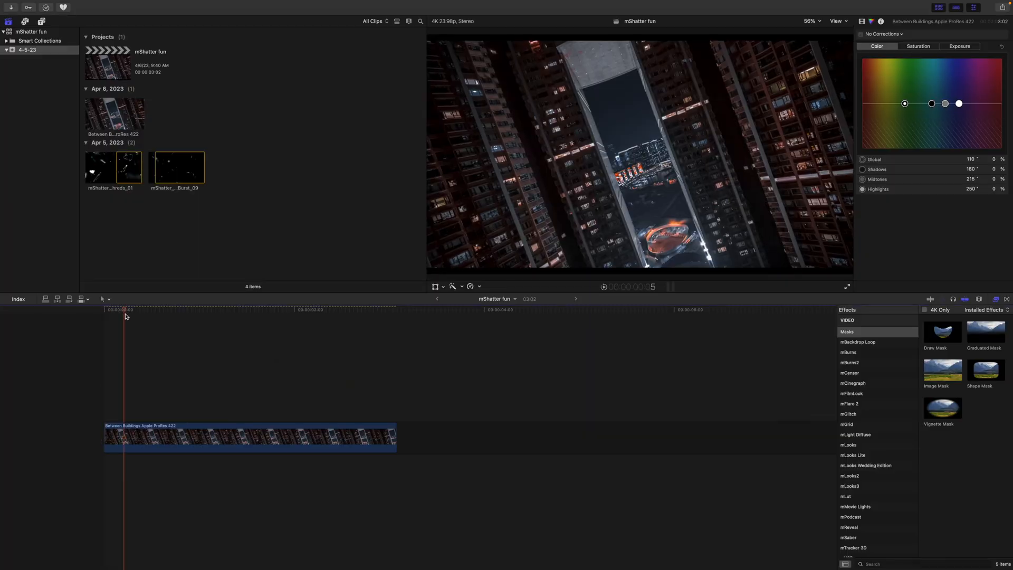
{"action": "left_click", "coordinate": [374, 309]}
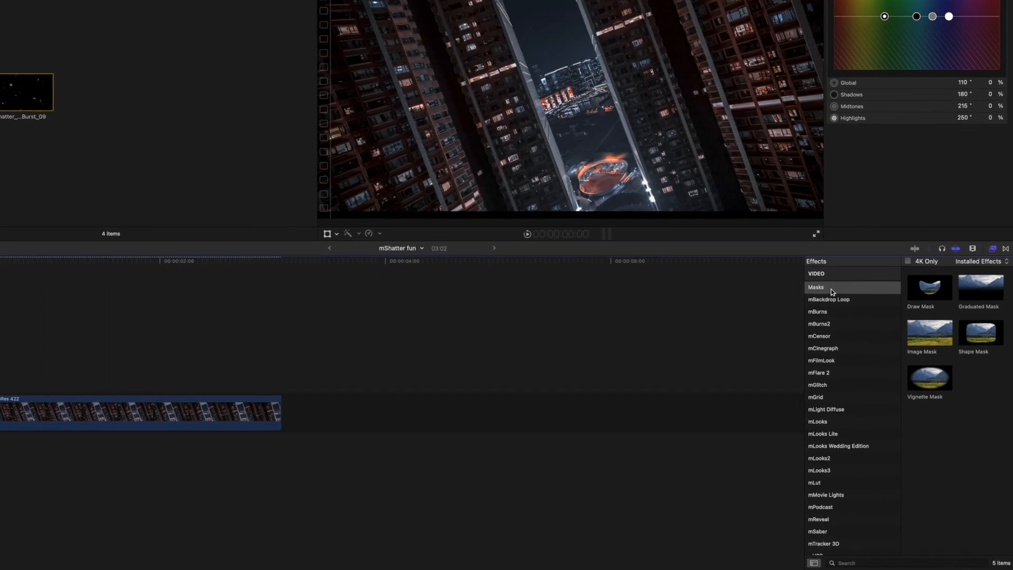
{"action": "left_click_drag", "start_coordinate": [929, 333], "coordinate": [66, 361]}
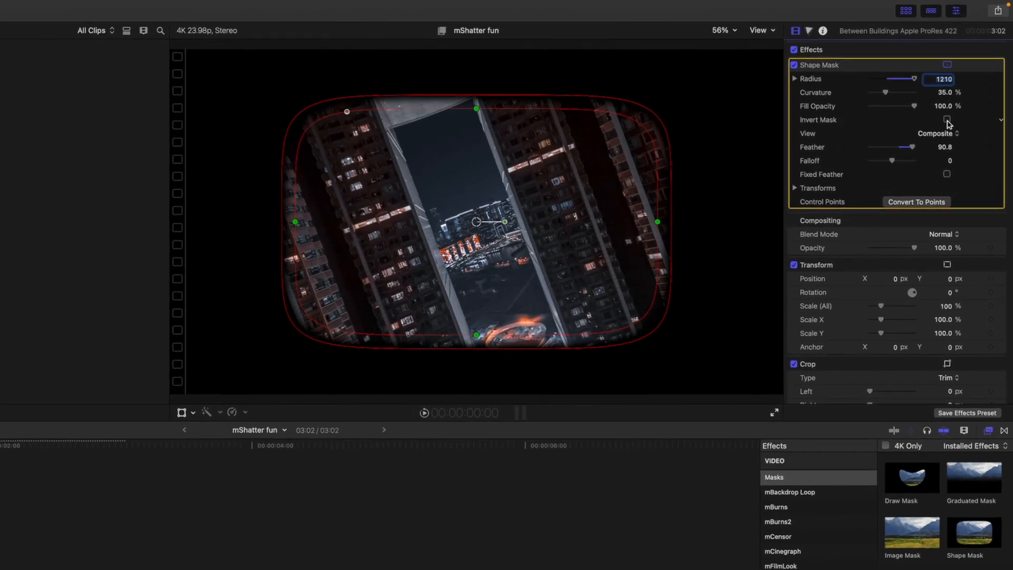
{"action": "left_click", "coordinate": [946, 119]}
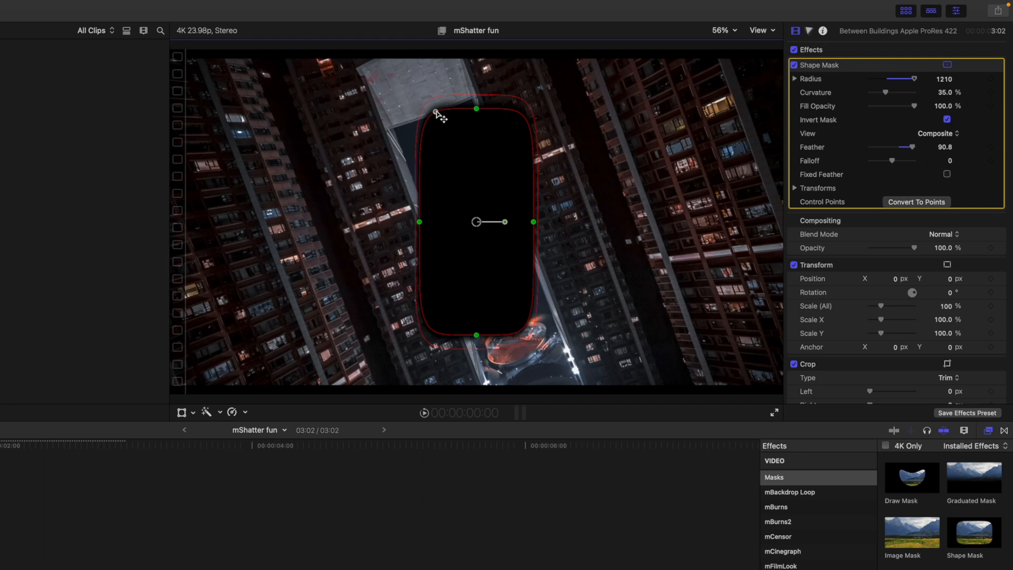
Step: Set mask Curvature to 0, then rotate and resize it to fit the gap
{"action": "left_click_drag", "start_coordinate": [903, 92], "coordinate": [872, 92]}
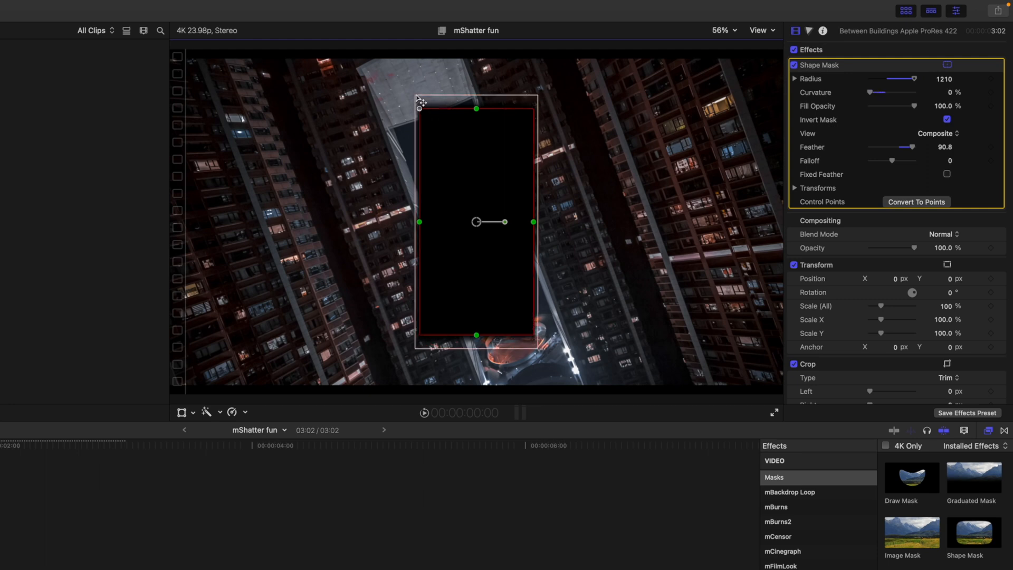
{"action": "left_click_drag", "start_coordinate": [909, 147], "coordinate": [892, 147]}
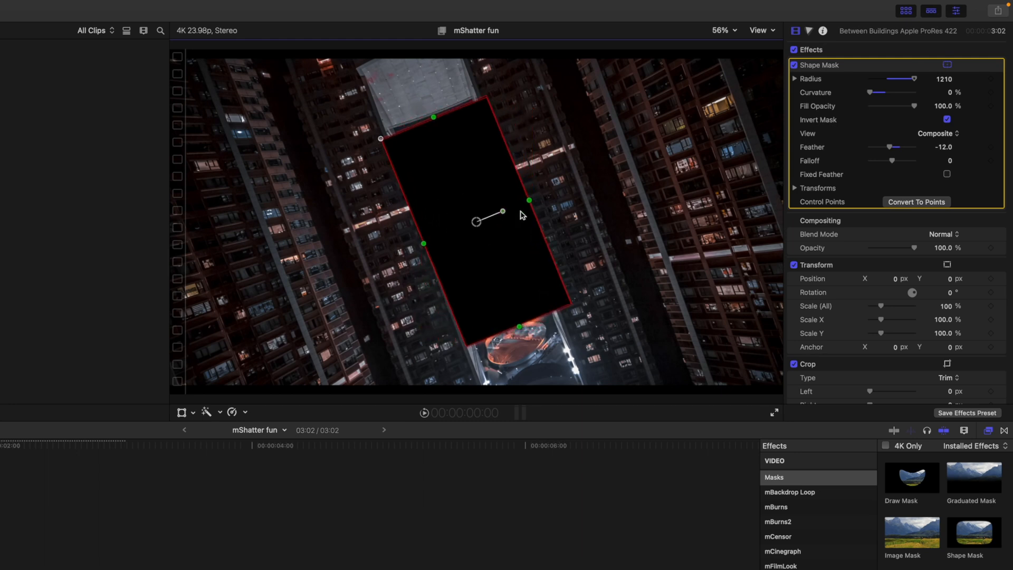
{"action": "left_click_drag", "start_coordinate": [502, 211], "coordinate": [498, 213]}
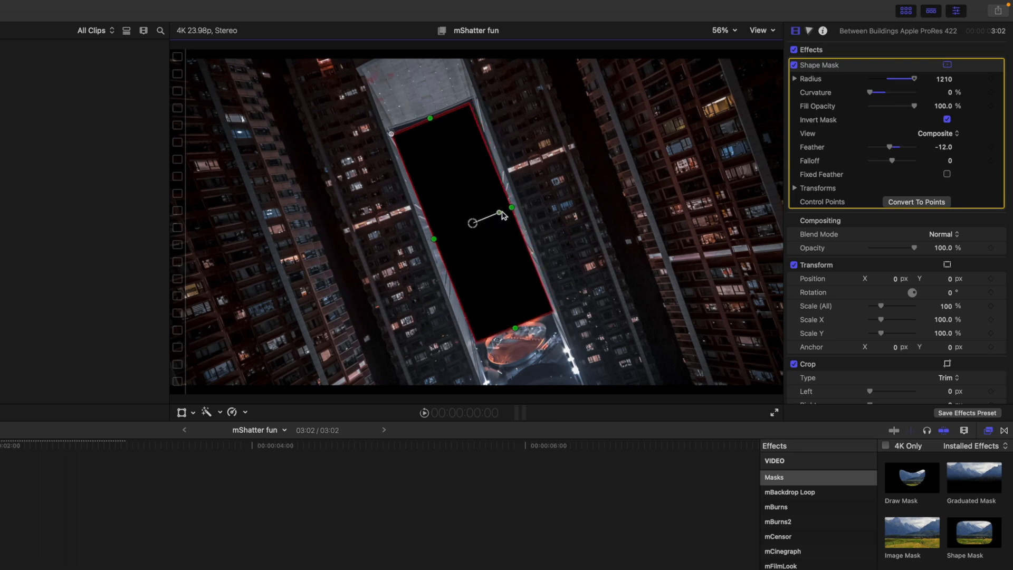
Step: At 200% viewer zoom, align the mask edges with the facades, then return to Fit
{"action": "left_click", "coordinate": [723, 31]}
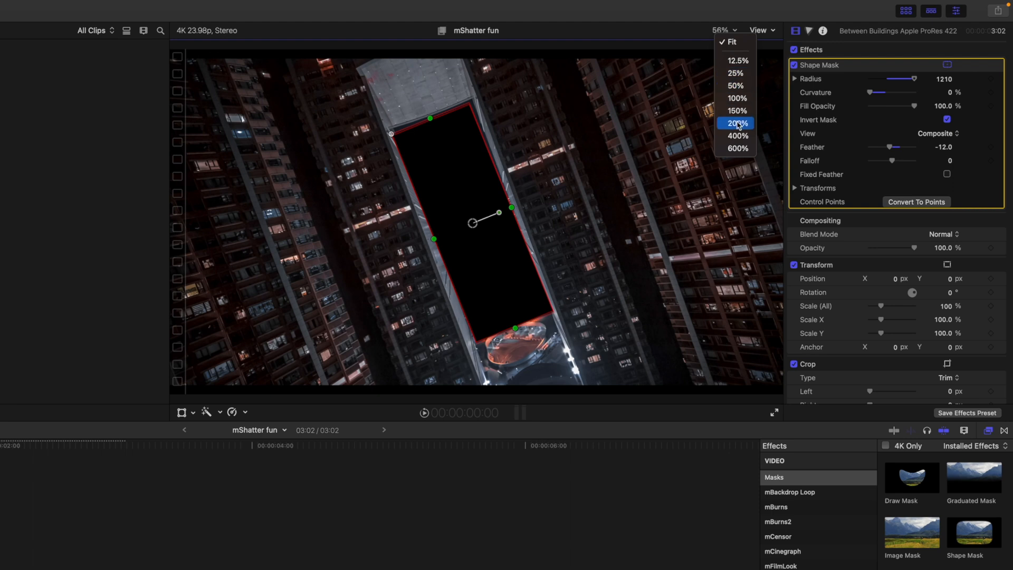
{"action": "left_click", "coordinate": [737, 124]}
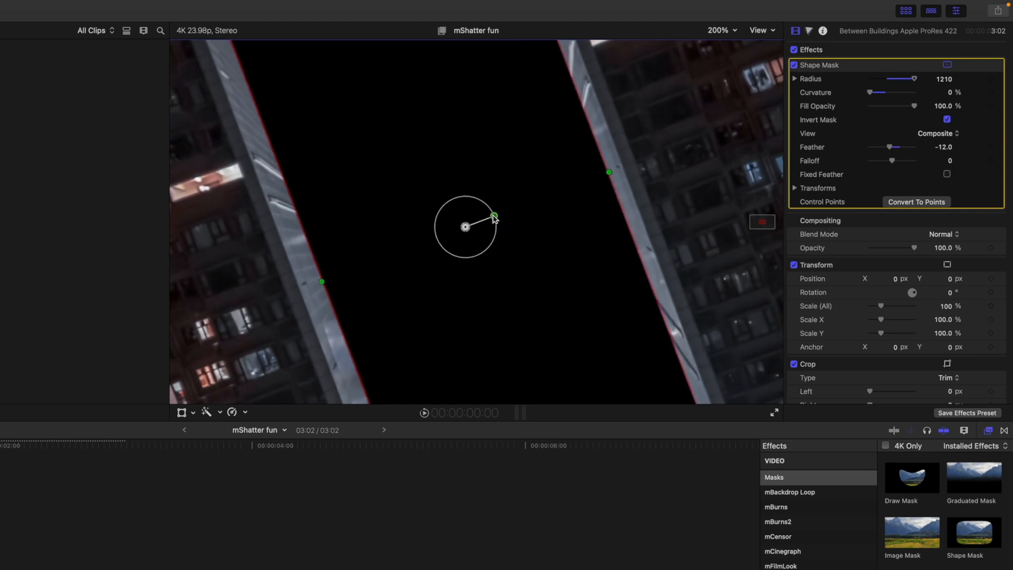
{"action": "left_click", "coordinate": [721, 31]}
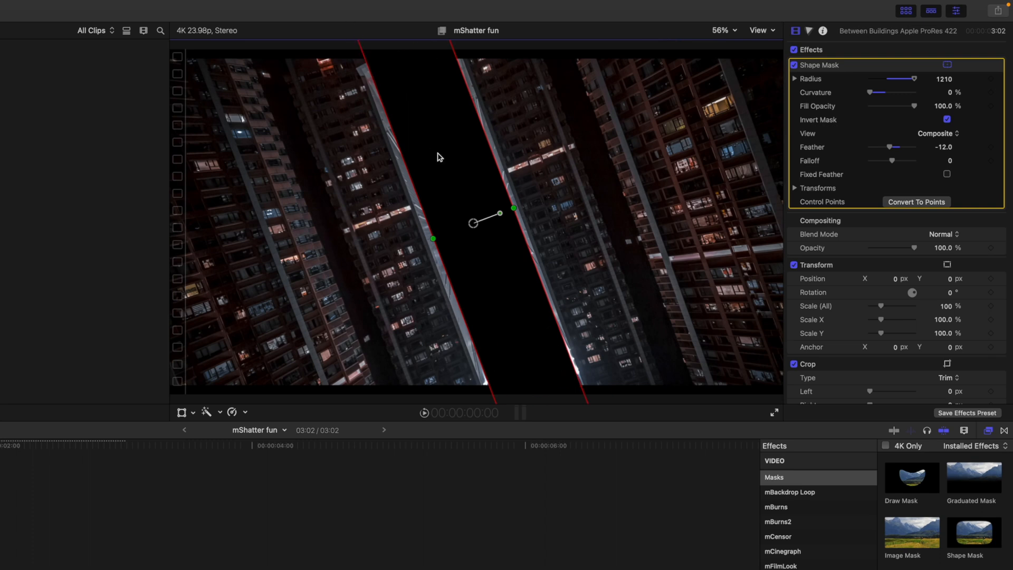
{"action": "mouse_move", "coordinate": [439, 158]}
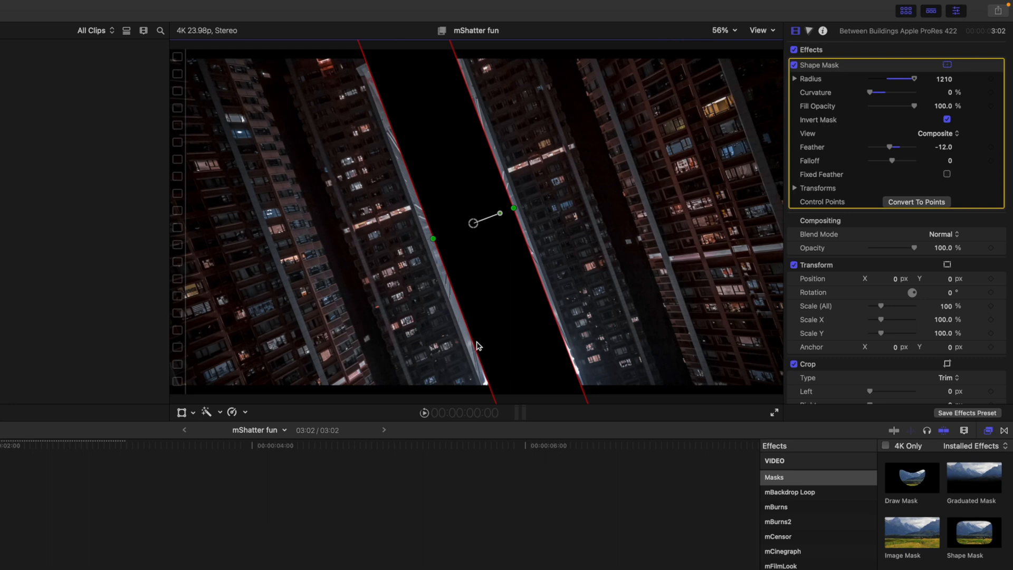
{"action": "mouse_move", "coordinate": [468, 258]}
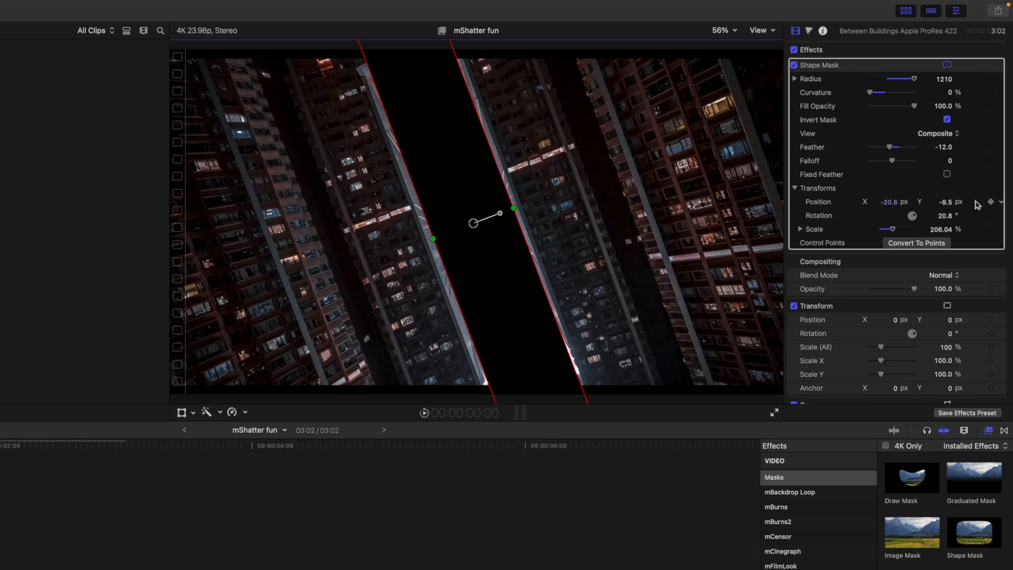
Step: Keyframe the Shape Mask transforms, then reposition and re-angle it at clip end and midway
{"action": "left_click", "coordinate": [990, 201]}
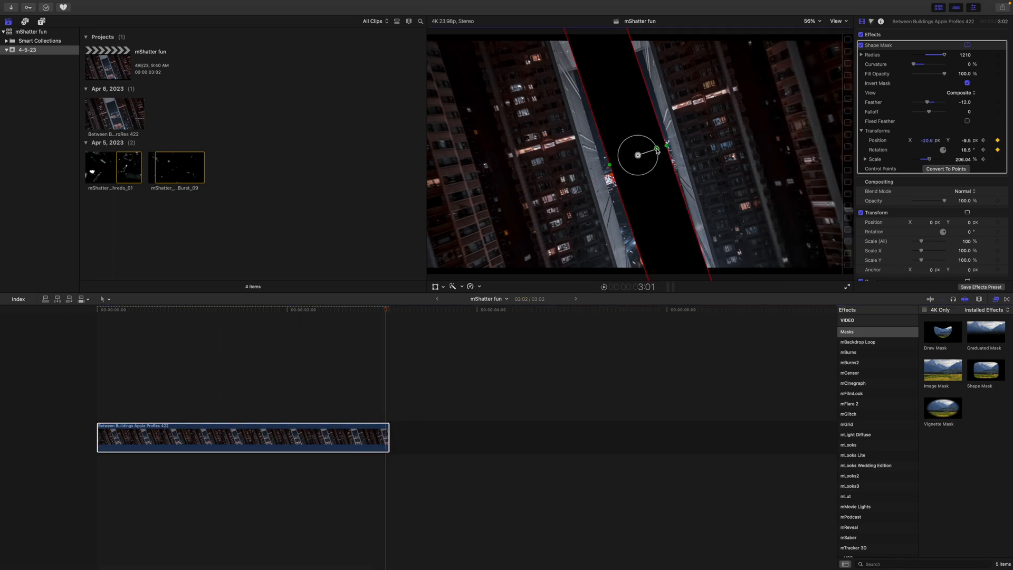
{"action": "left_click_drag", "start_coordinate": [656, 149], "coordinate": [638, 156]}
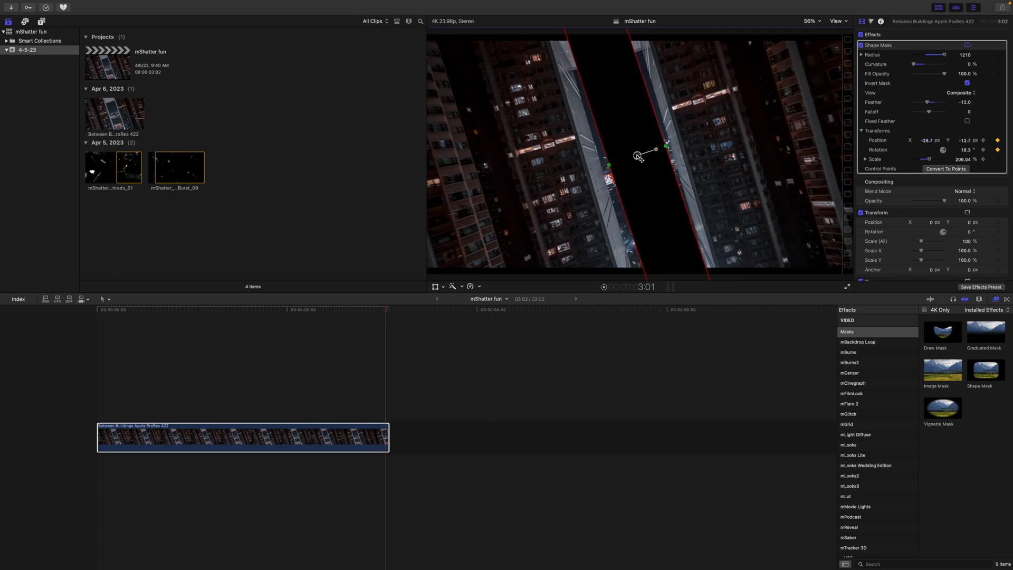
{"action": "left_click_drag", "start_coordinate": [638, 156], "coordinate": [670, 145]}
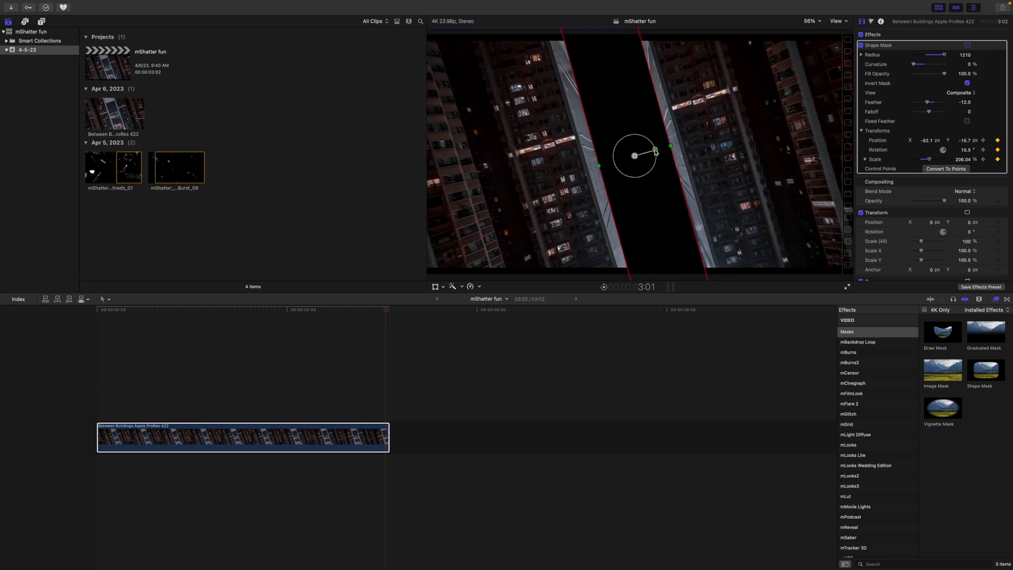
{"action": "left_click_drag", "start_coordinate": [655, 148], "coordinate": [650, 150]}
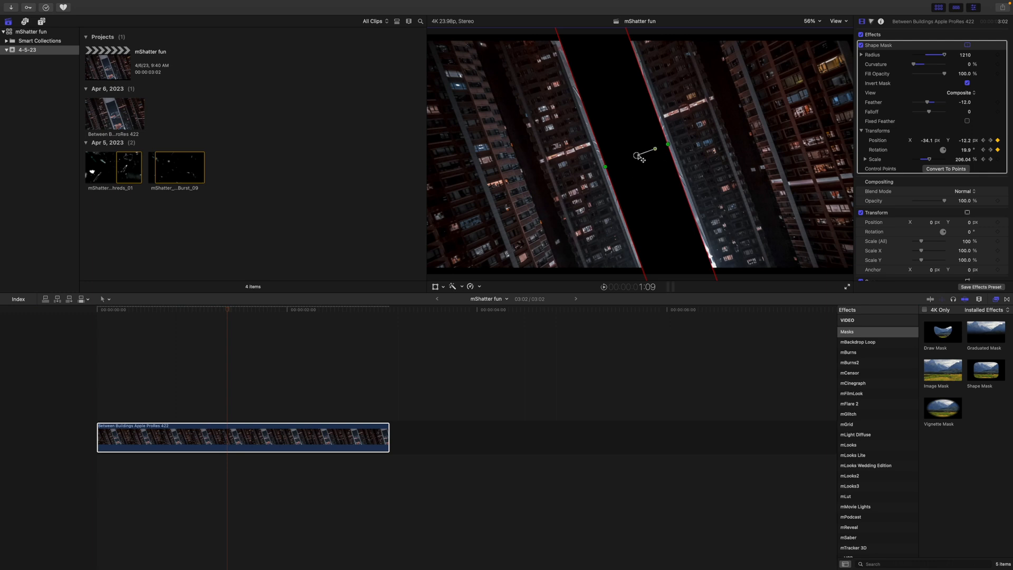
{"action": "left_click_drag", "start_coordinate": [648, 152], "coordinate": [653, 147]}
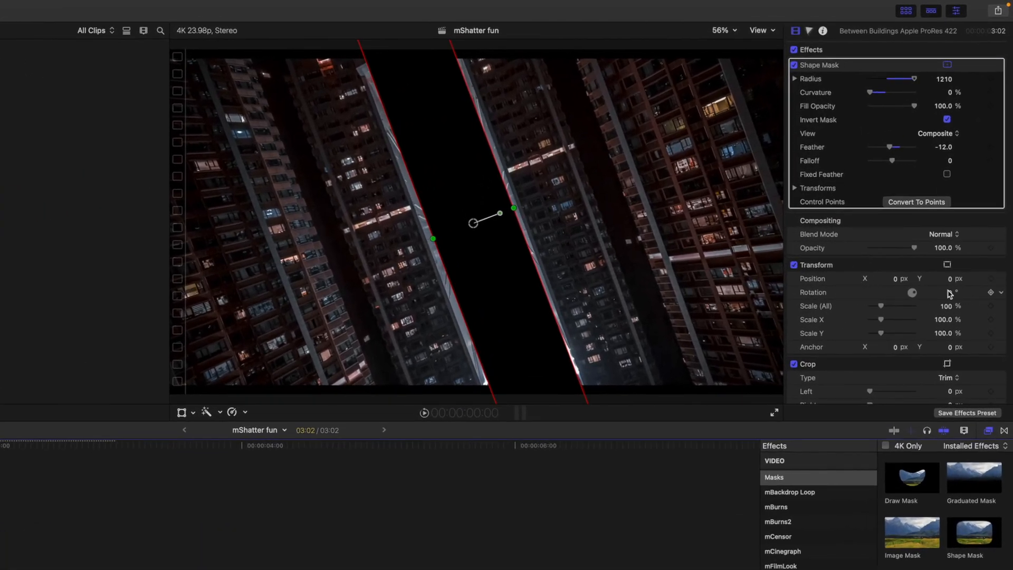
Step: Set clip Rotation -90, Position X -75, Scale 80 with a keyframe, then lower Scale to 68%
{"action": "left_click", "coordinate": [943, 291]}
{"action": "type", "text": "-90"}
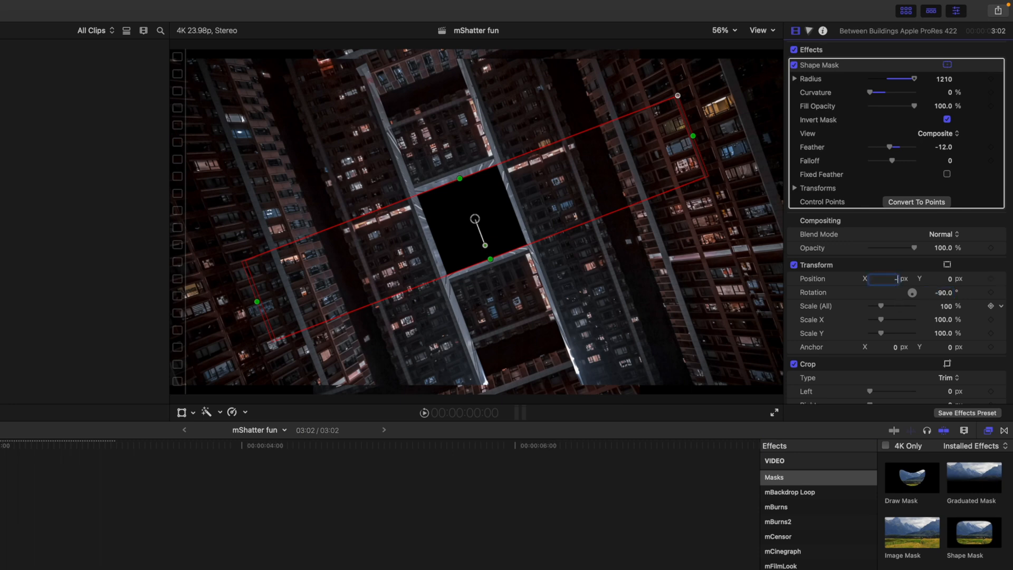
{"action": "type", "text": "-75.0"}
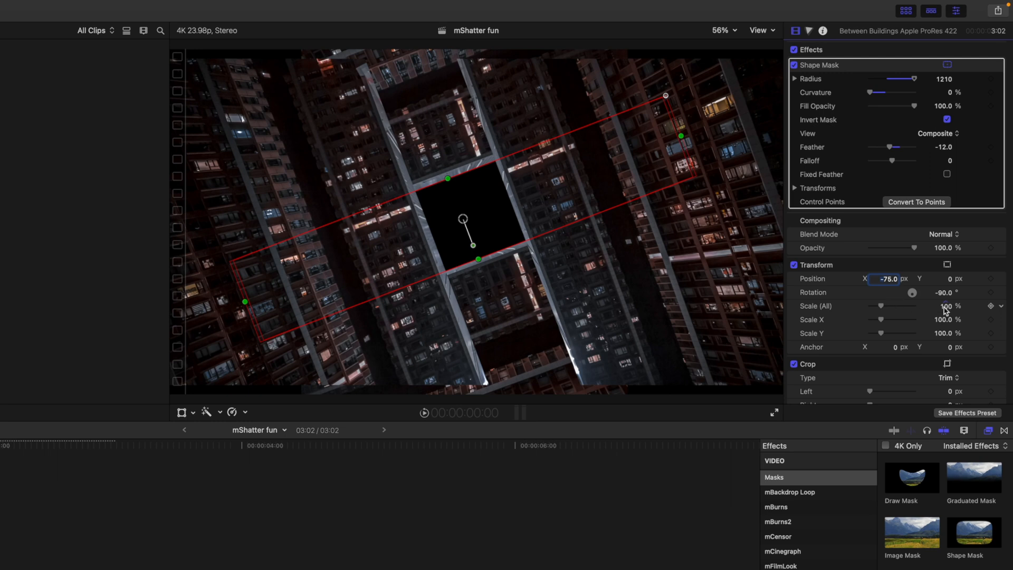
{"action": "left_click", "coordinate": [945, 305]}
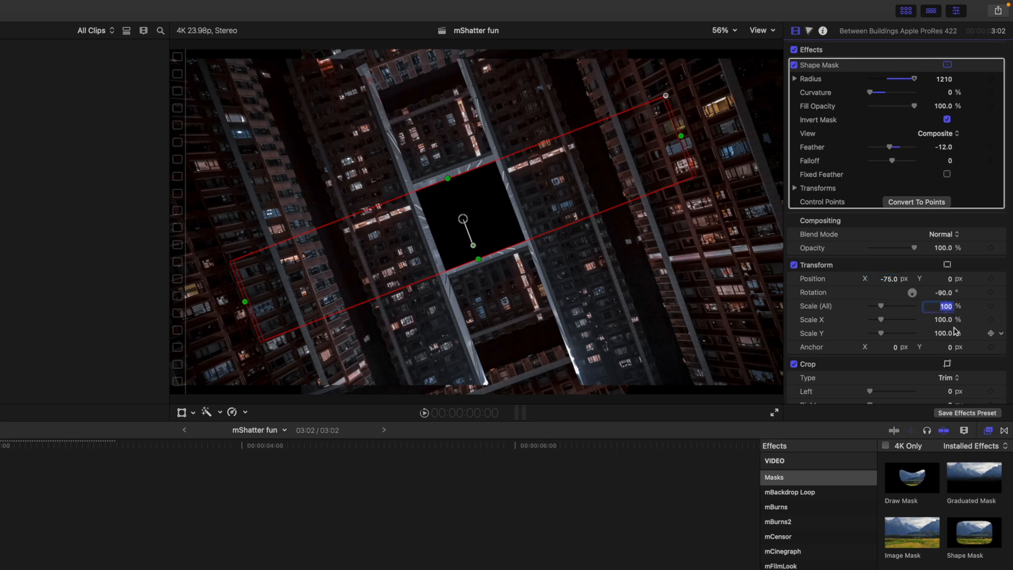
{"action": "type", "text": "80"}
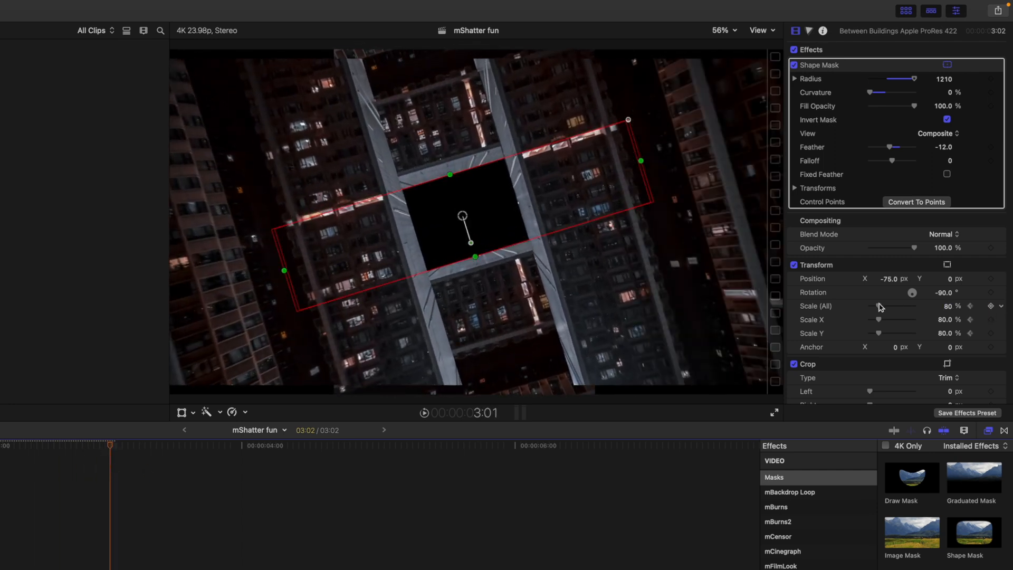
{"action": "left_click_drag", "start_coordinate": [904, 306], "coordinate": [878, 306]}
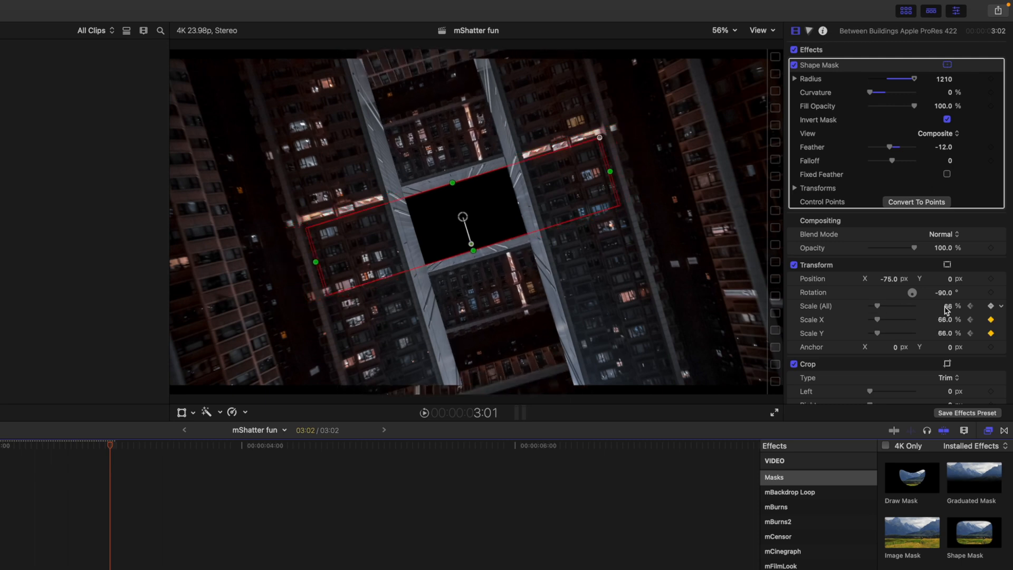
{"action": "left_click", "coordinate": [948, 305]}
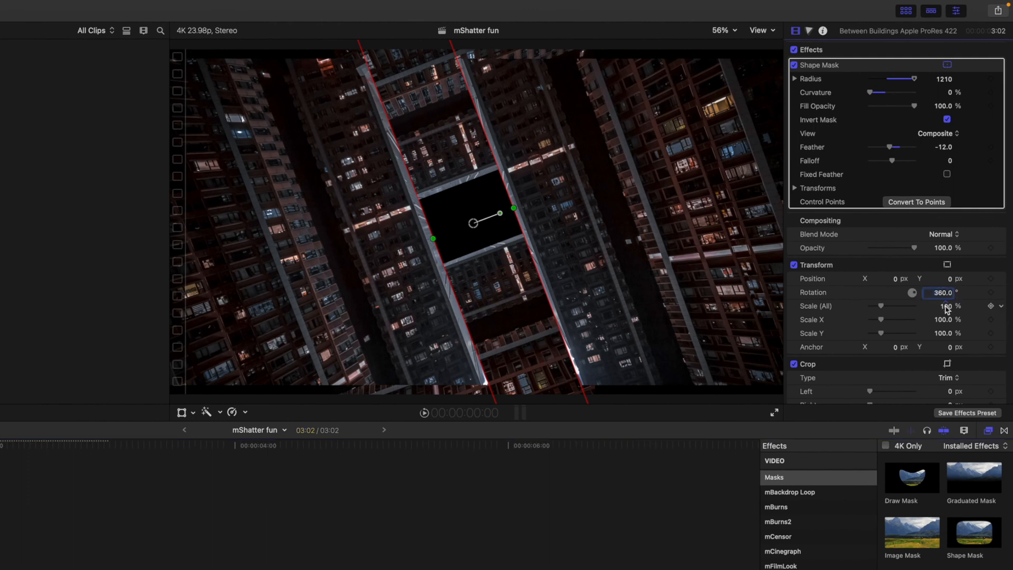
Step: Enter a clip scale of 50%, then drag Scale (All) down through 42% to 38%
{"action": "left_click", "coordinate": [944, 306]}
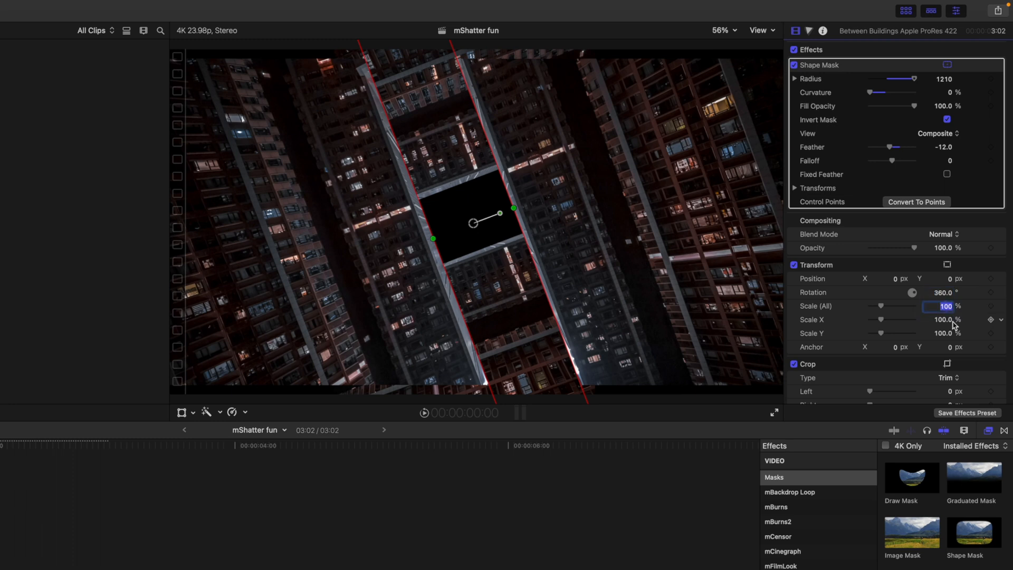
{"action": "type", "text": "50"}
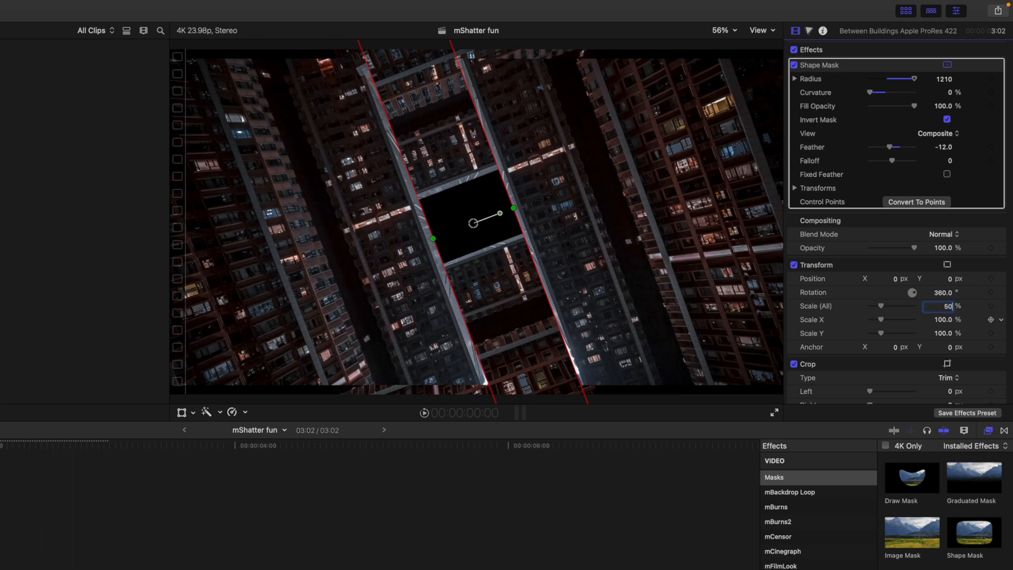
{"action": "type", "text": "50"}
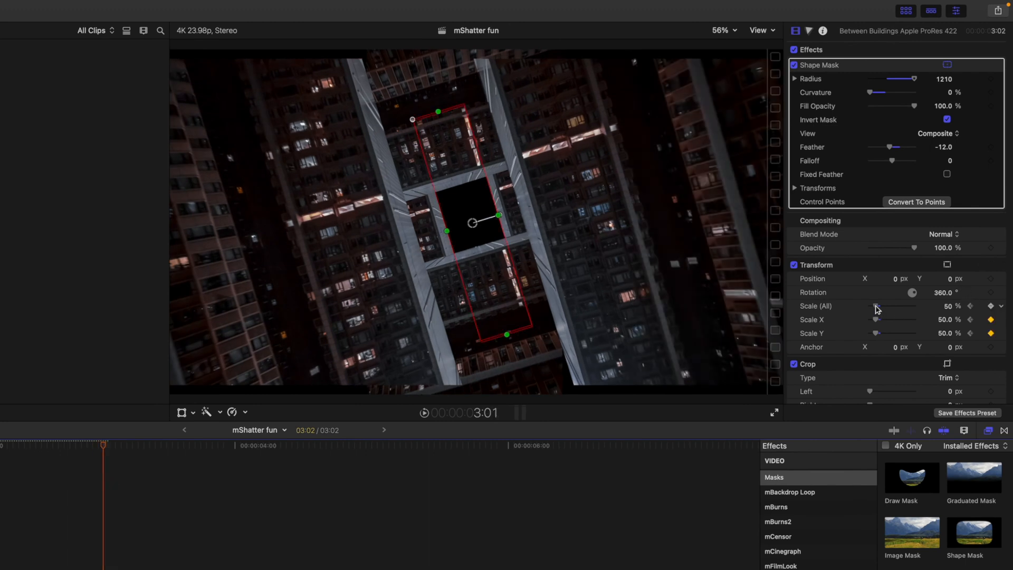
{"action": "left_click_drag", "start_coordinate": [879, 305], "coordinate": [872, 306]}
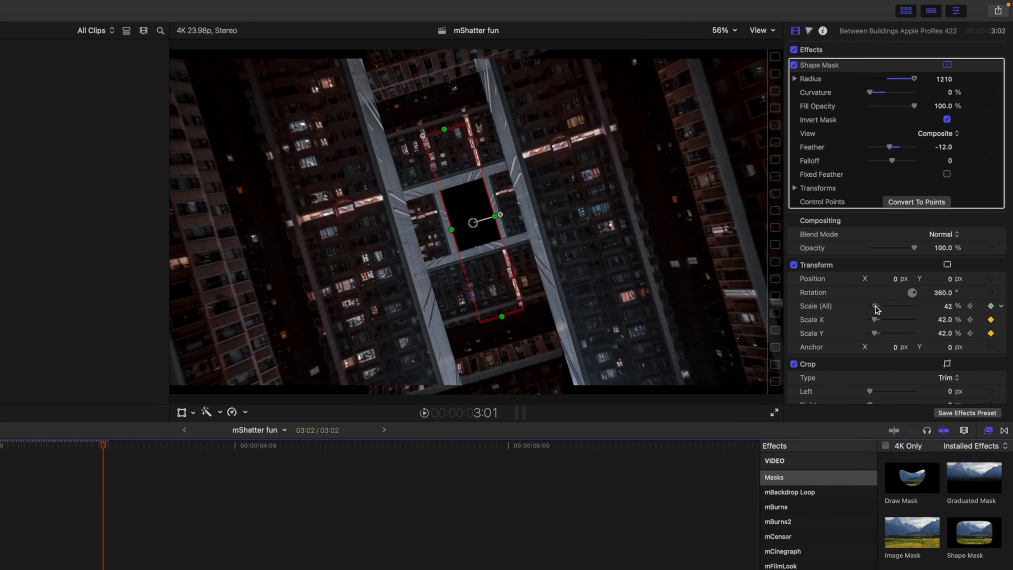
{"action": "left_click_drag", "start_coordinate": [894, 306], "coordinate": [879, 305]}
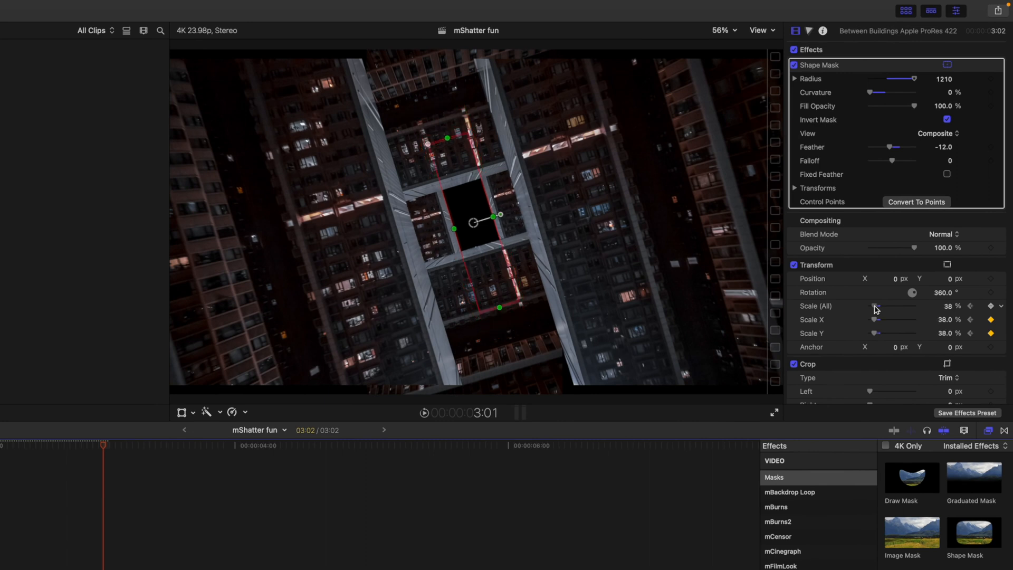
{"action": "left_click", "coordinate": [943, 306]}
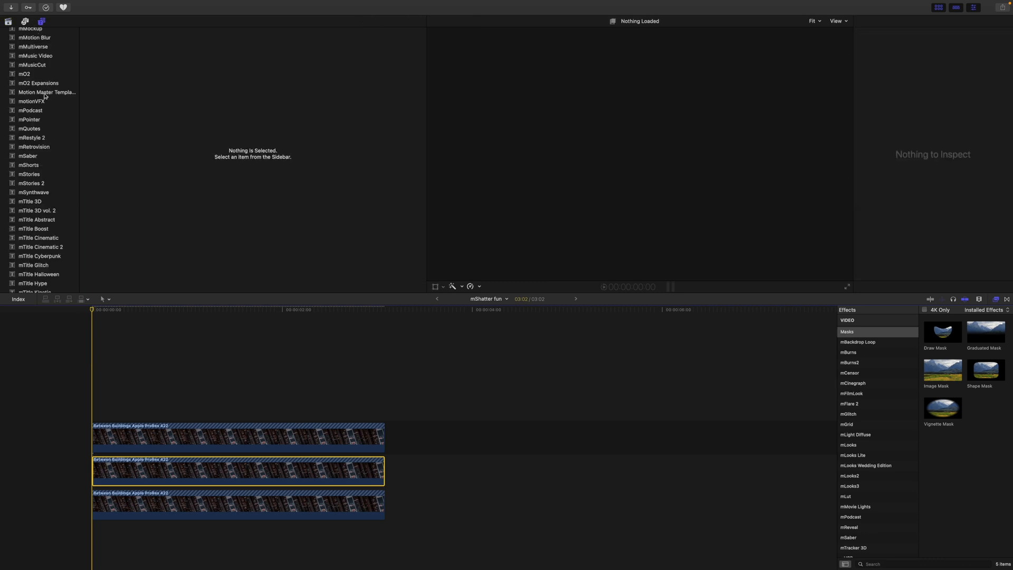
Step: Place the Whites solid under the building clips and show its Generator settings
{"action": "scroll", "scroll_direction": "down", "scroll_amount": 3}
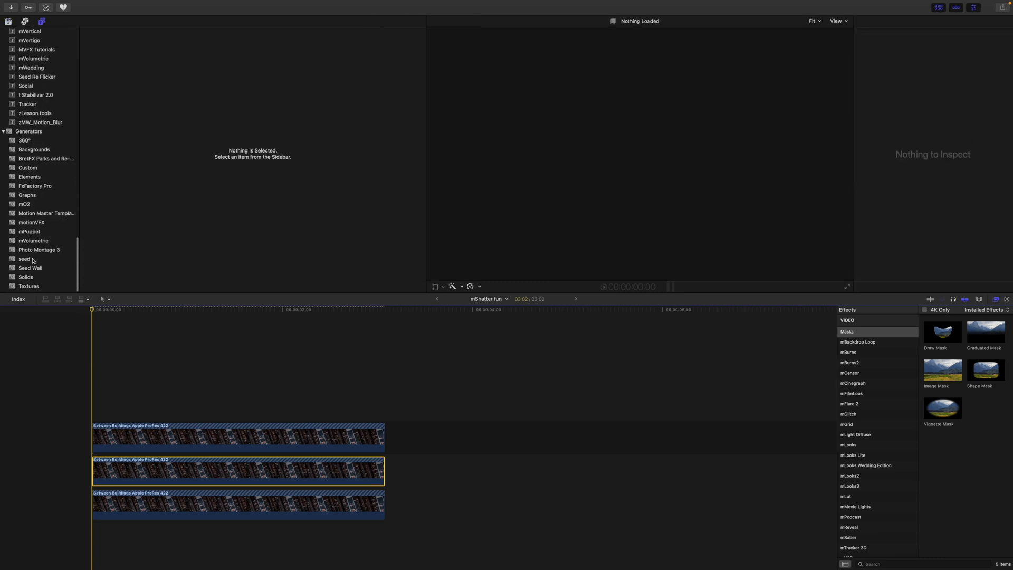
{"action": "left_click", "coordinate": [26, 278]}
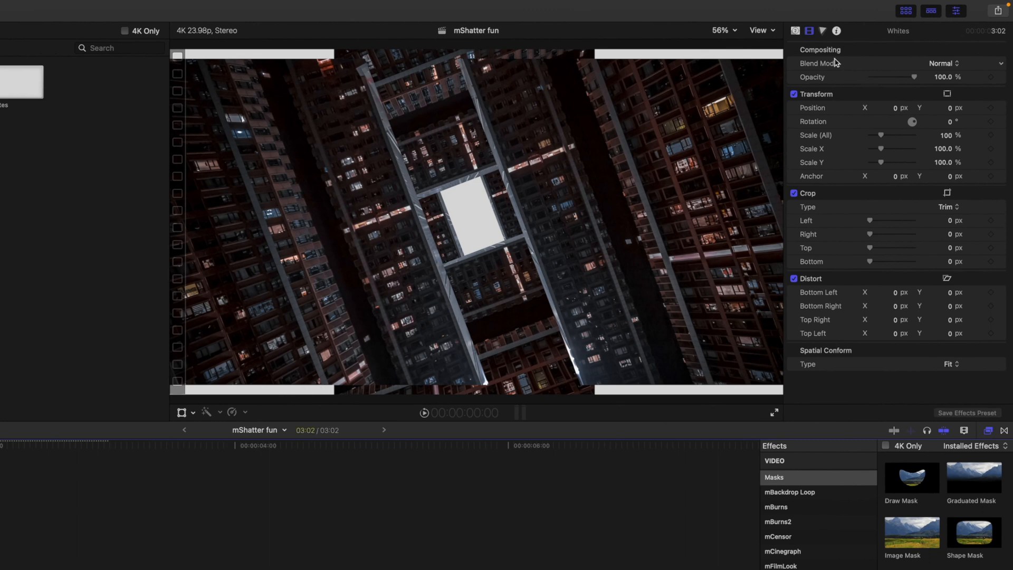
{"action": "left_click", "coordinate": [794, 30]}
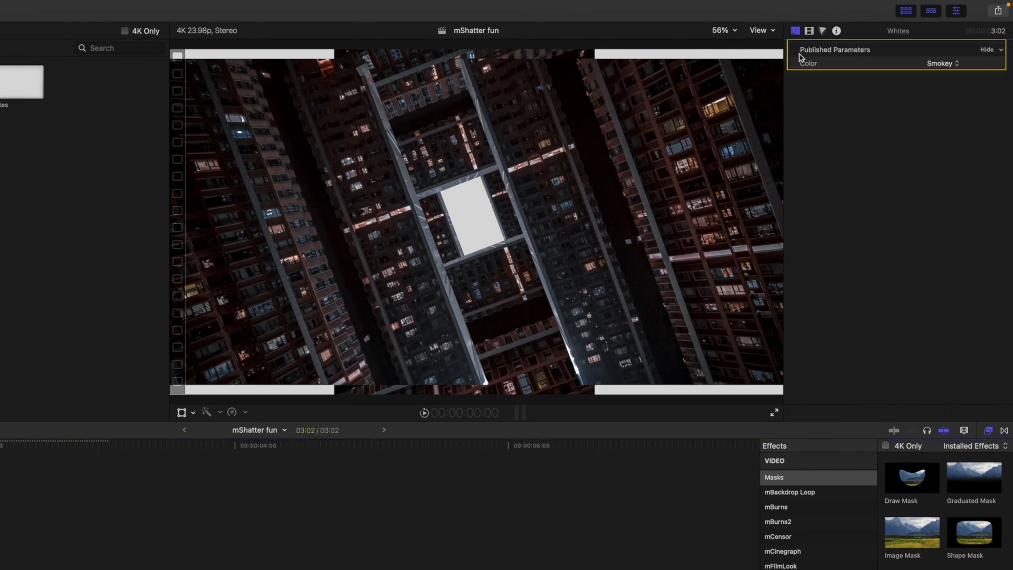
{"action": "left_click", "coordinate": [941, 63]}
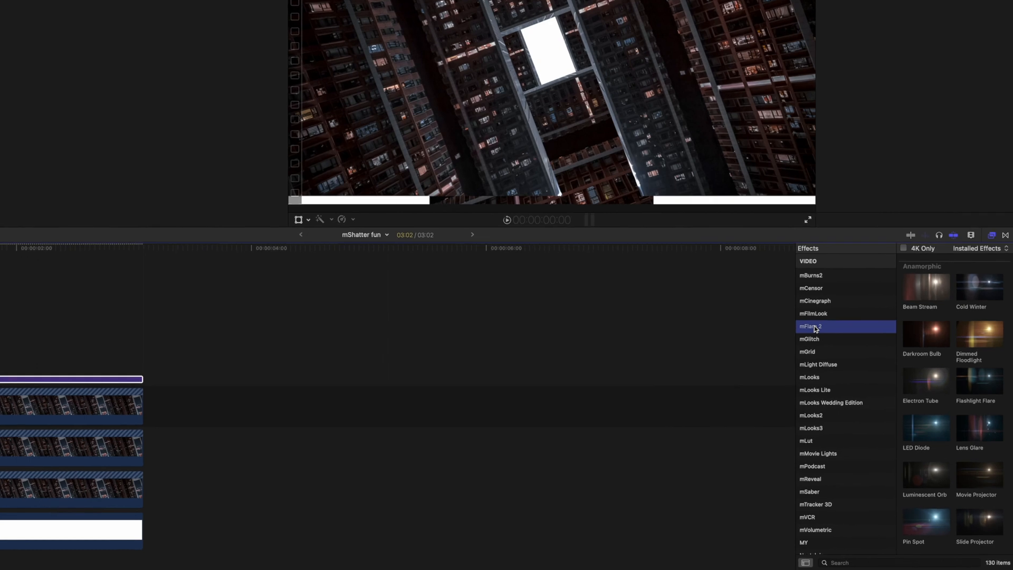
{"action": "mouse_move", "coordinate": [864, 337]}
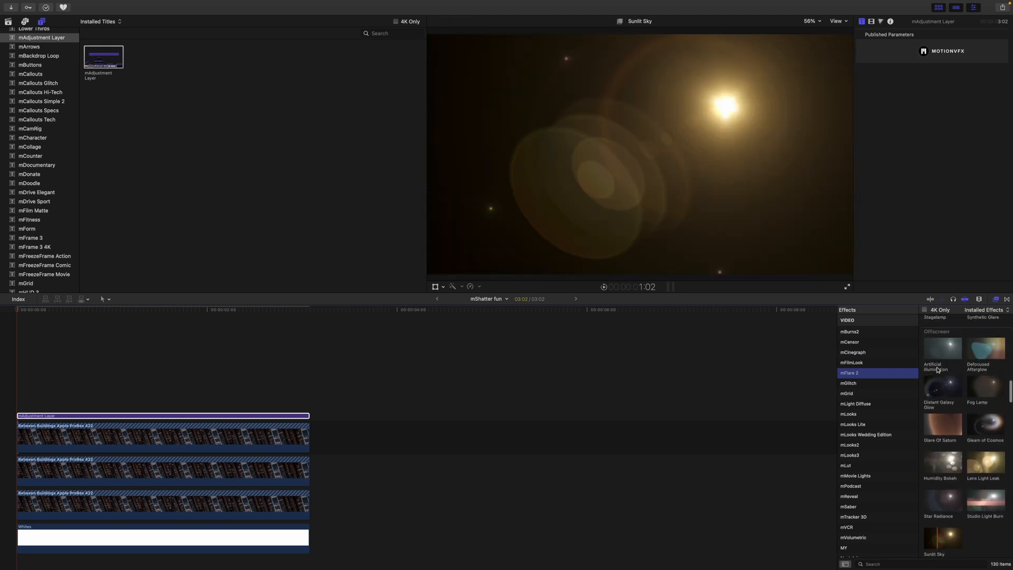
Step: Apply mFlare 2's Distant Galaxy Glow to the adjustment layer and open its editor
{"action": "left_click", "coordinate": [941, 423]}
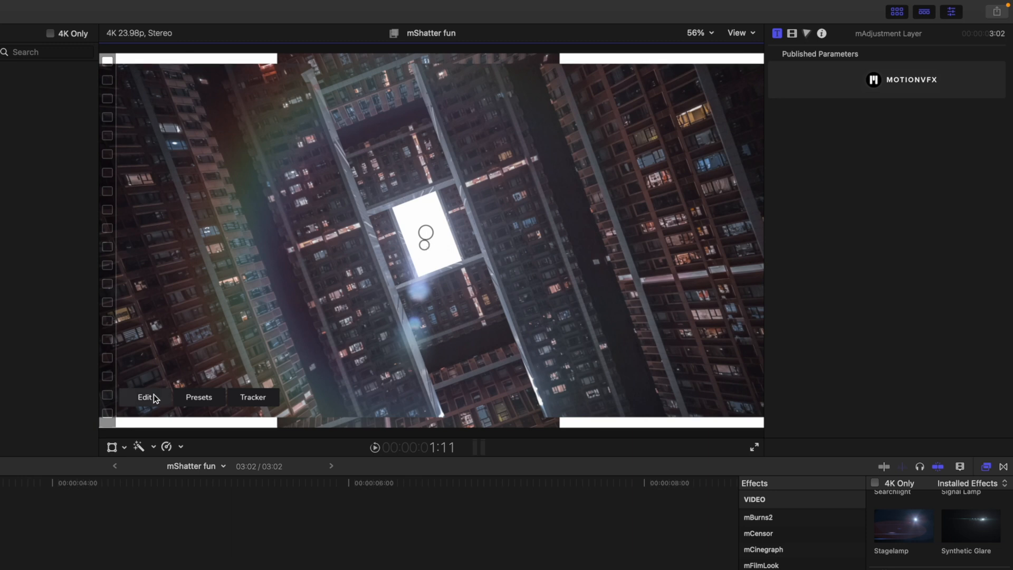
{"action": "left_click", "coordinate": [145, 397]}
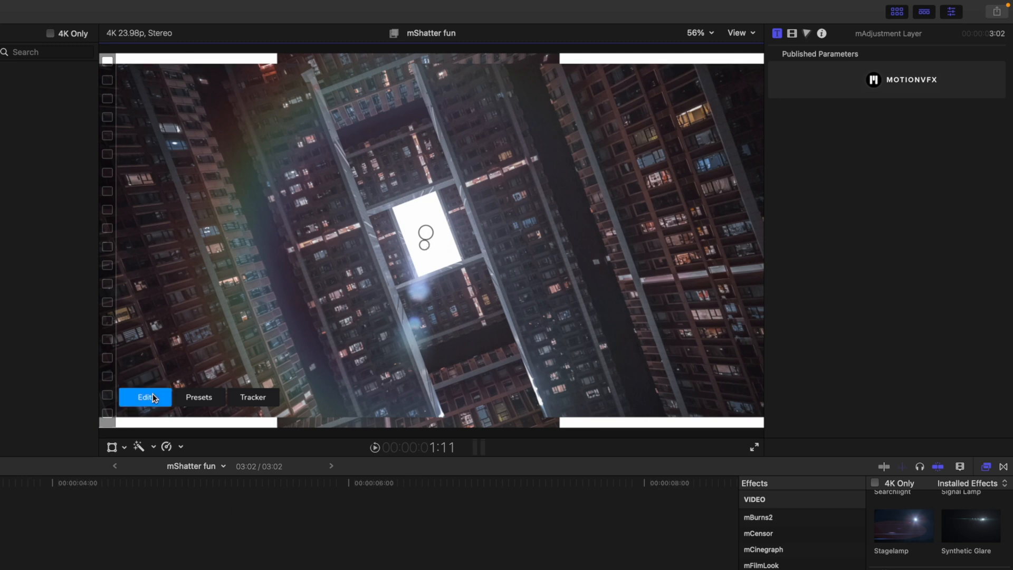
Step: Select the flare's Ring element, set Brightness 27 and Size 500, and confirm with Ok
{"action": "left_click", "coordinate": [144, 397]}
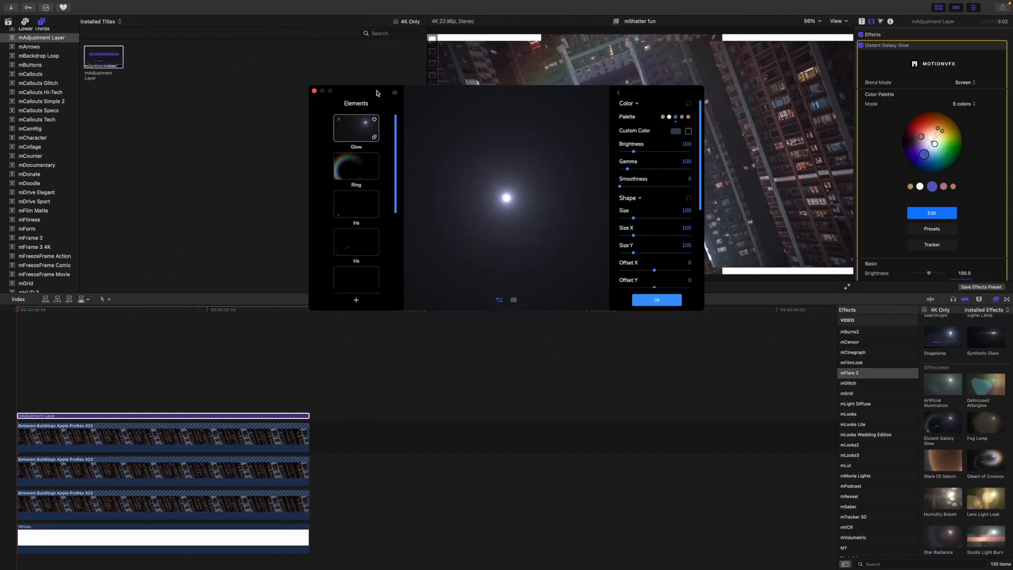
{"action": "left_click_drag", "start_coordinate": [377, 90], "coordinate": [448, 217]}
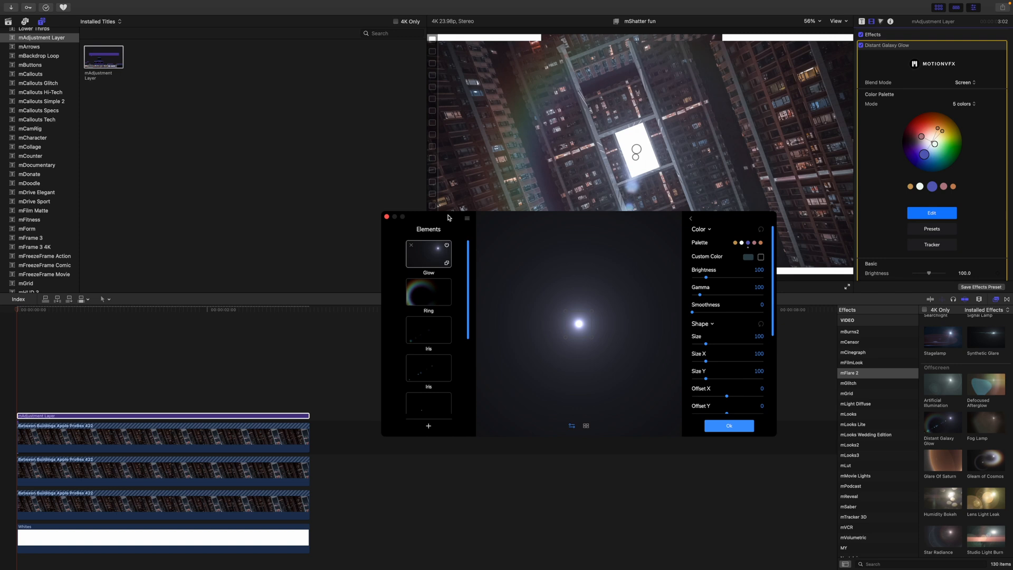
{"action": "mouse_move", "coordinate": [441, 315]}
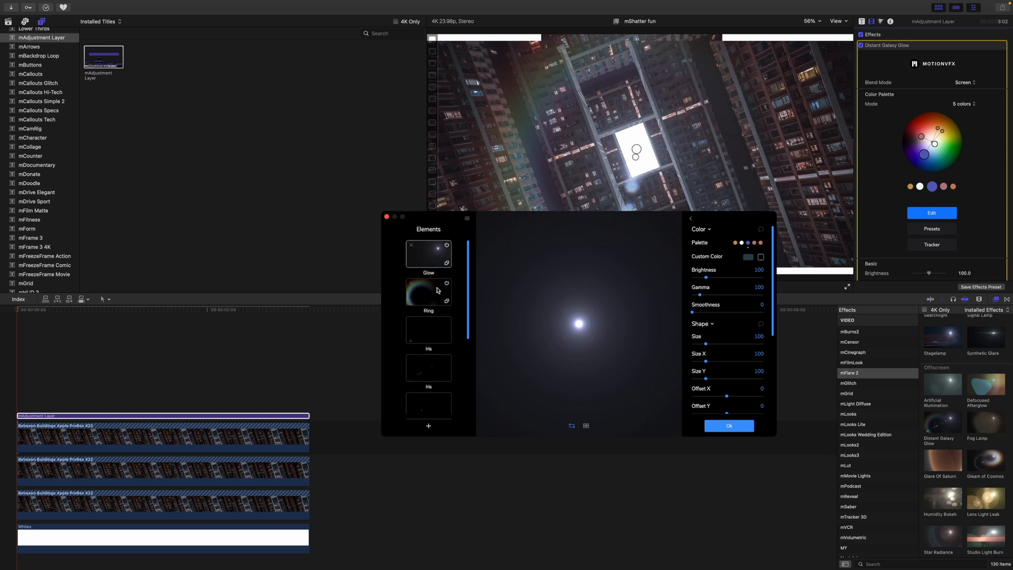
{"action": "left_click", "coordinate": [428, 290]}
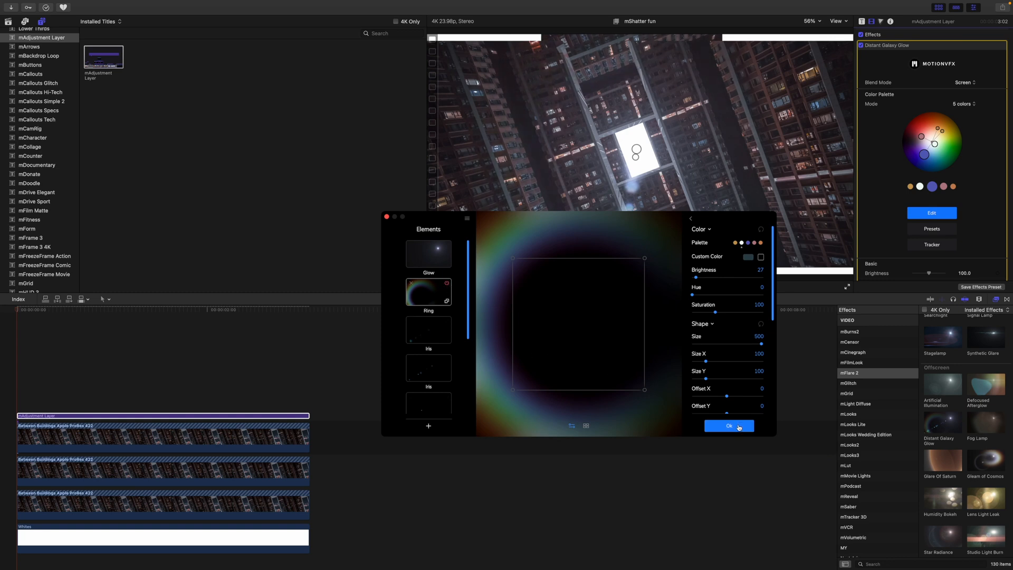
{"action": "left_click", "coordinate": [728, 426]}
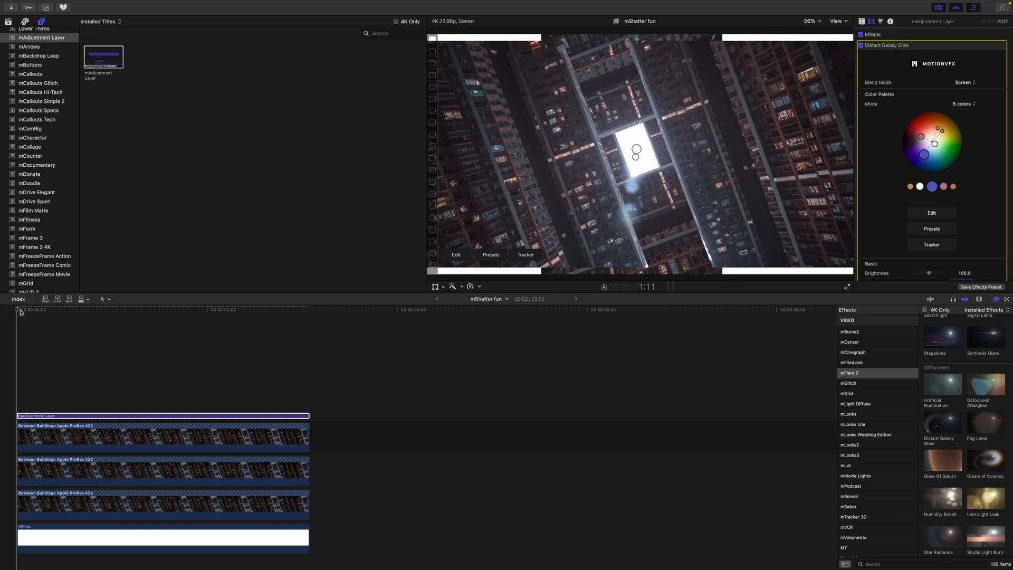
Step: Add mLight Diffuse 03 to the adjustment layer and drag Diffuse Brightness down to 0.23
{"action": "left_click", "coordinate": [229, 310]}
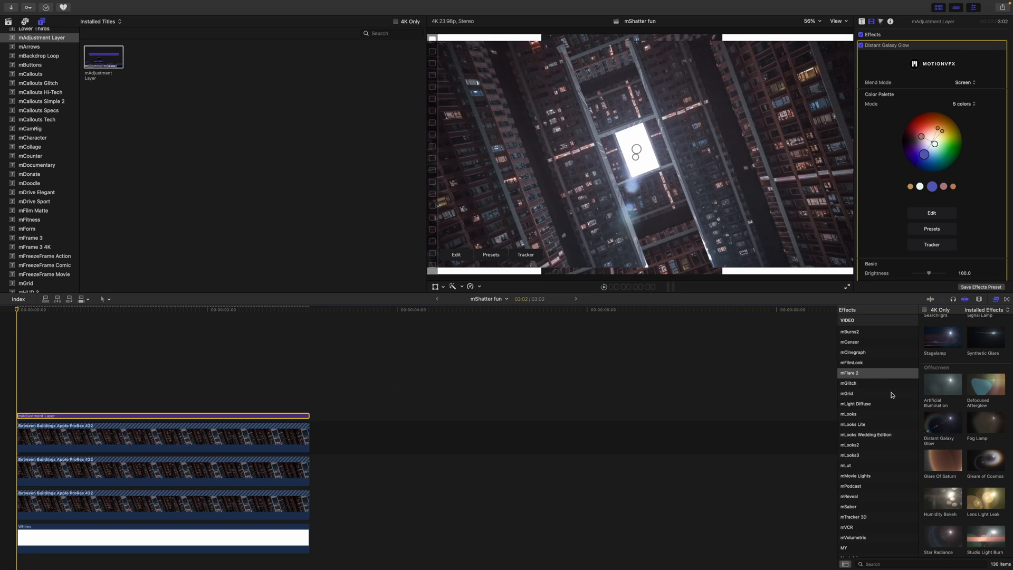
{"action": "left_click", "coordinate": [854, 404]}
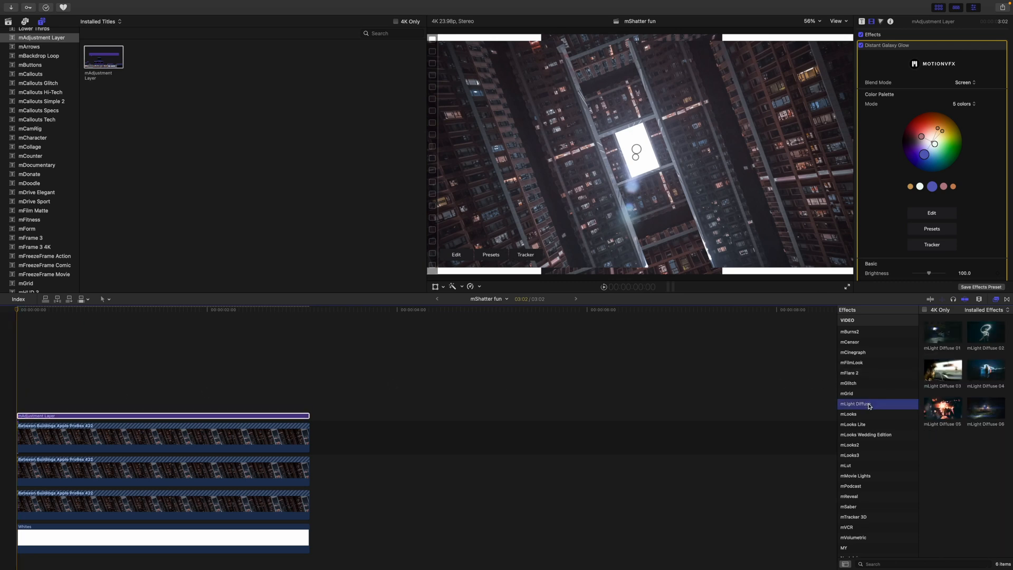
{"action": "mouse_move", "coordinate": [928, 367]}
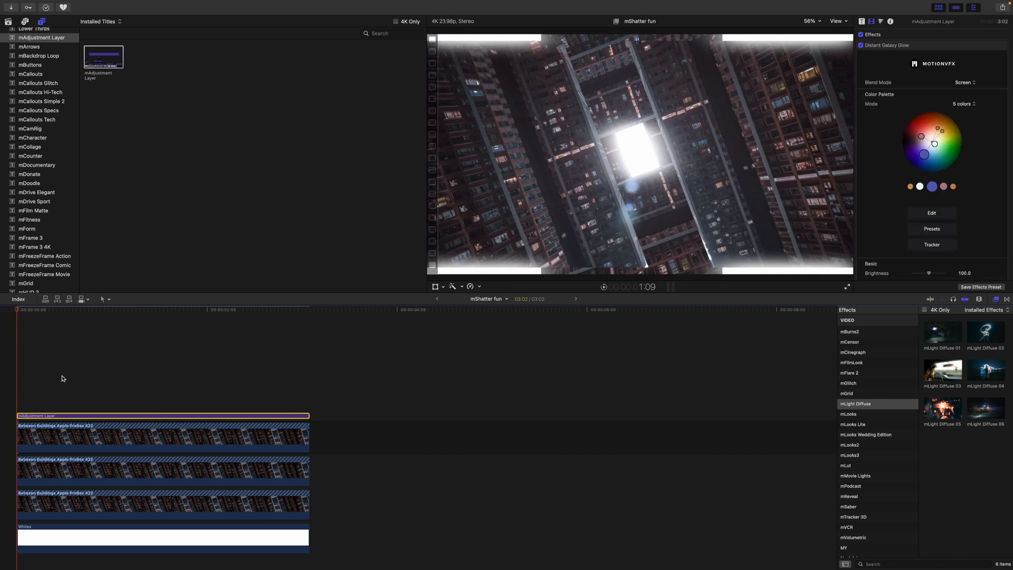
{"action": "mouse_move", "coordinate": [438, 208]}
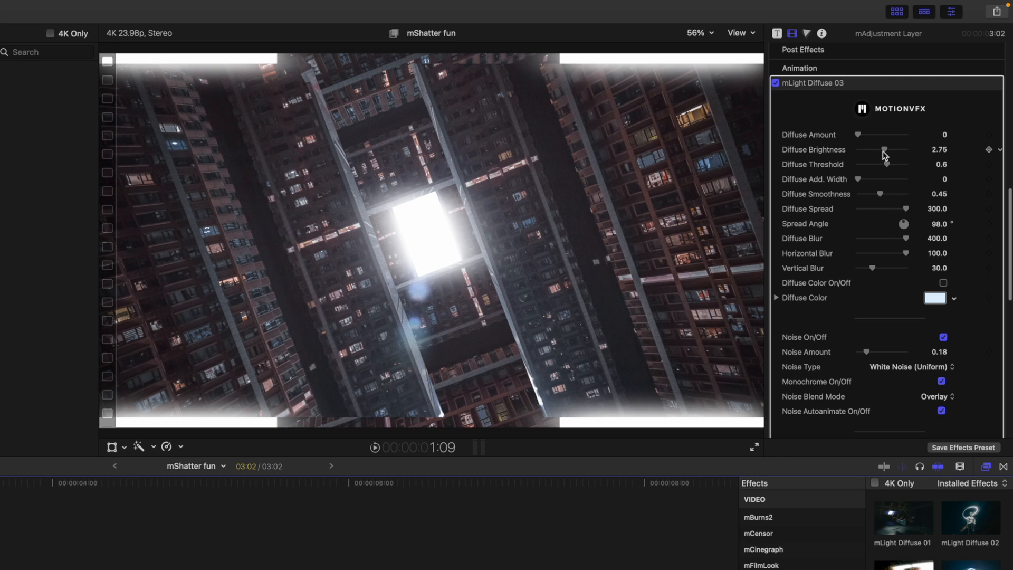
{"action": "left_click_drag", "start_coordinate": [886, 149], "coordinate": [875, 149]}
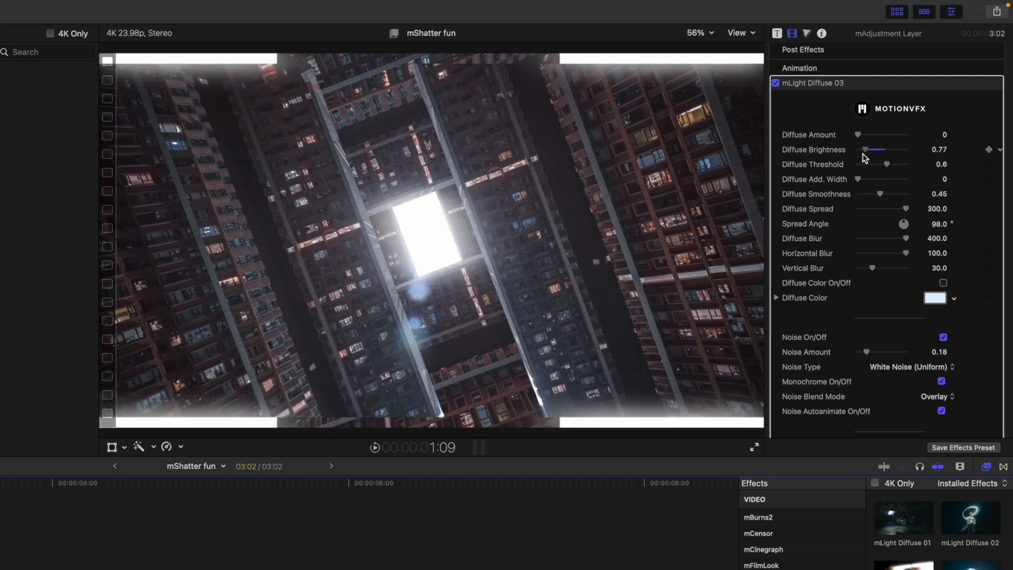
{"action": "left_click_drag", "start_coordinate": [875, 150], "coordinate": [855, 149]}
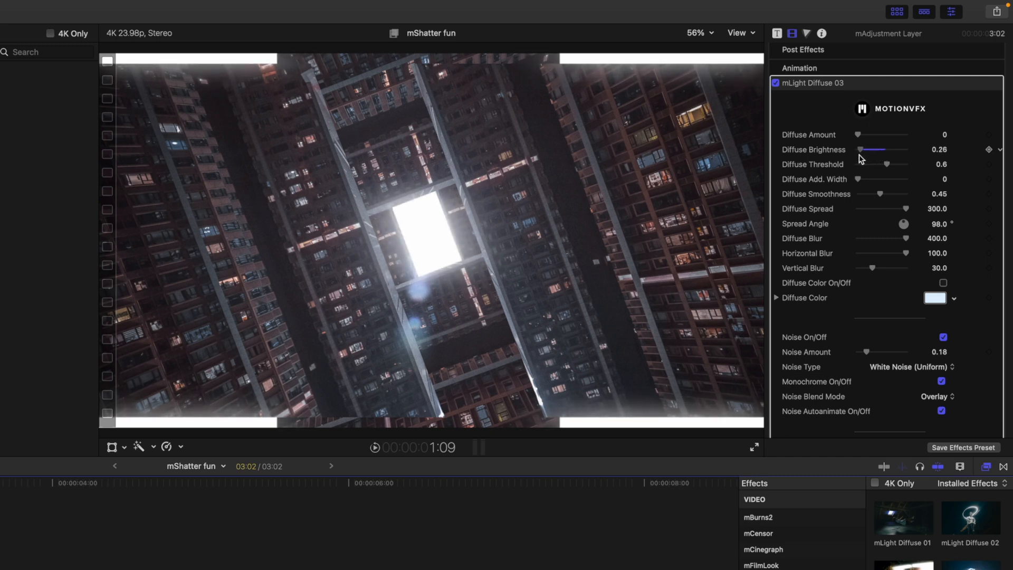
{"action": "left_click_drag", "start_coordinate": [865, 149], "coordinate": [859, 149]}
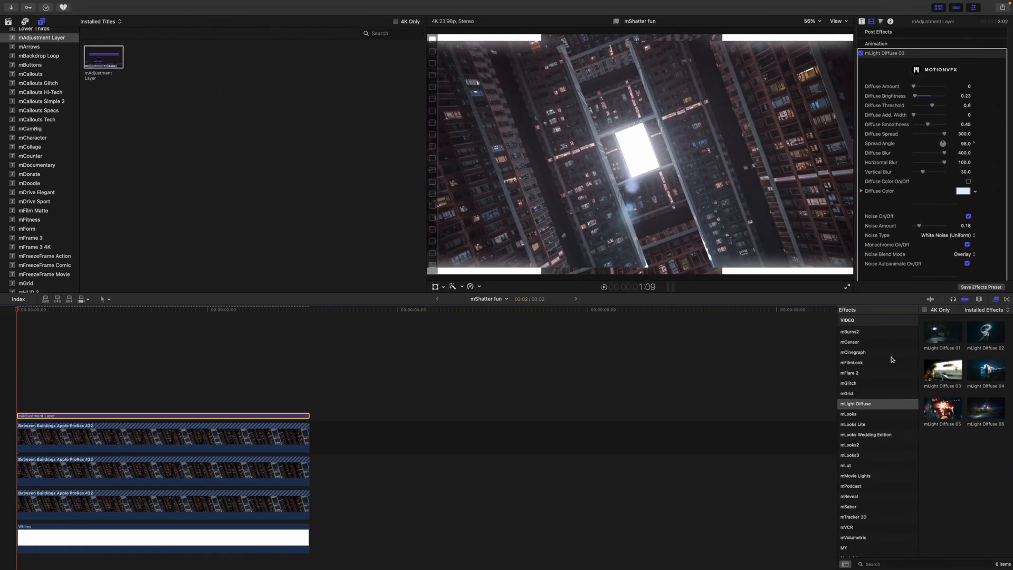
Step: Preview the Algor preset, apply mFilmLook, and widen its aspect handles to a letterbox
{"action": "left_click", "coordinate": [852, 363]}
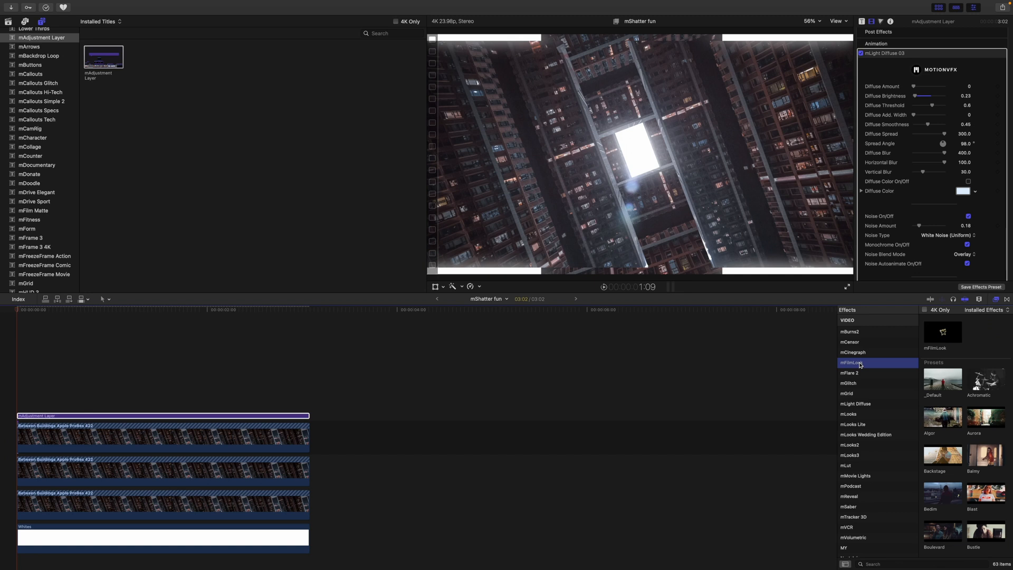
{"action": "mouse_move", "coordinate": [109, 444]}
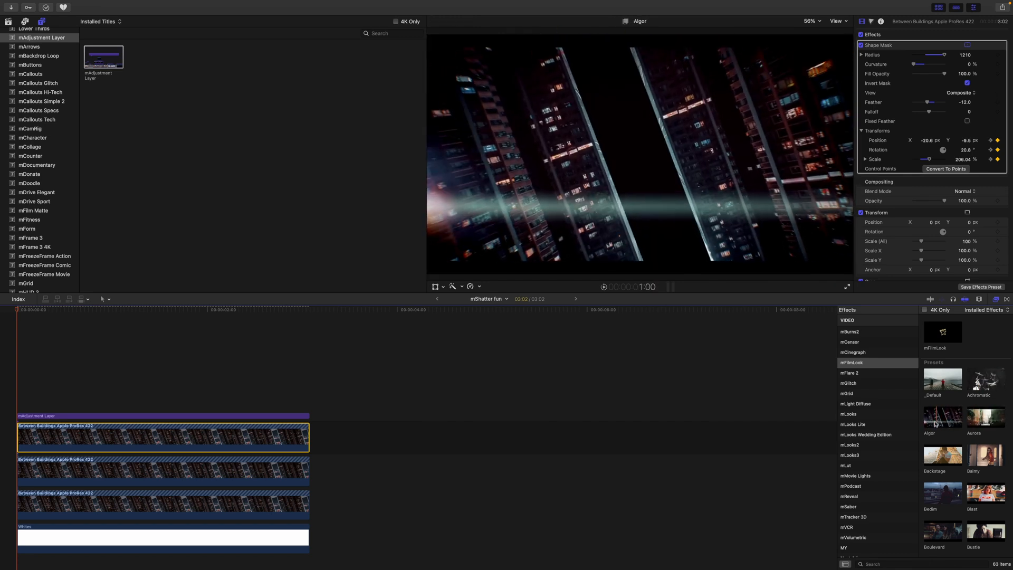
{"action": "left_click", "coordinate": [942, 453]}
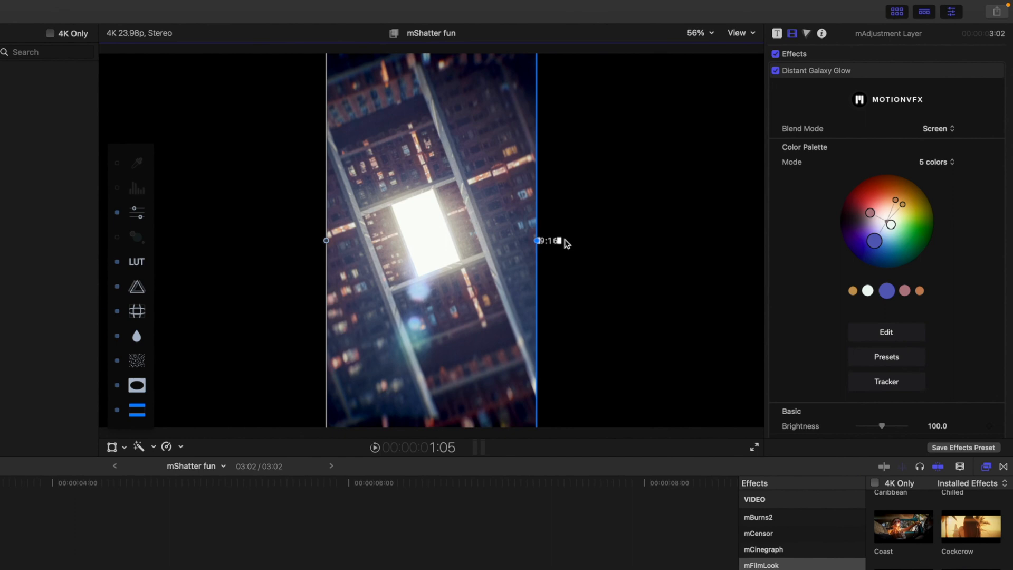
{"action": "left_click_drag", "start_coordinate": [536, 241], "coordinate": [755, 250]}
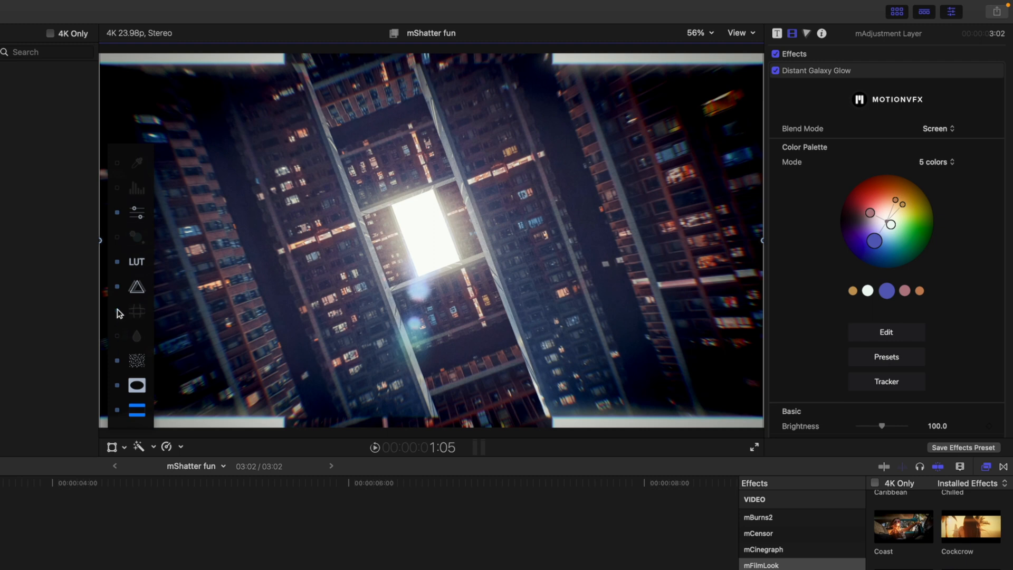
{"action": "mouse_move", "coordinate": [125, 292]}
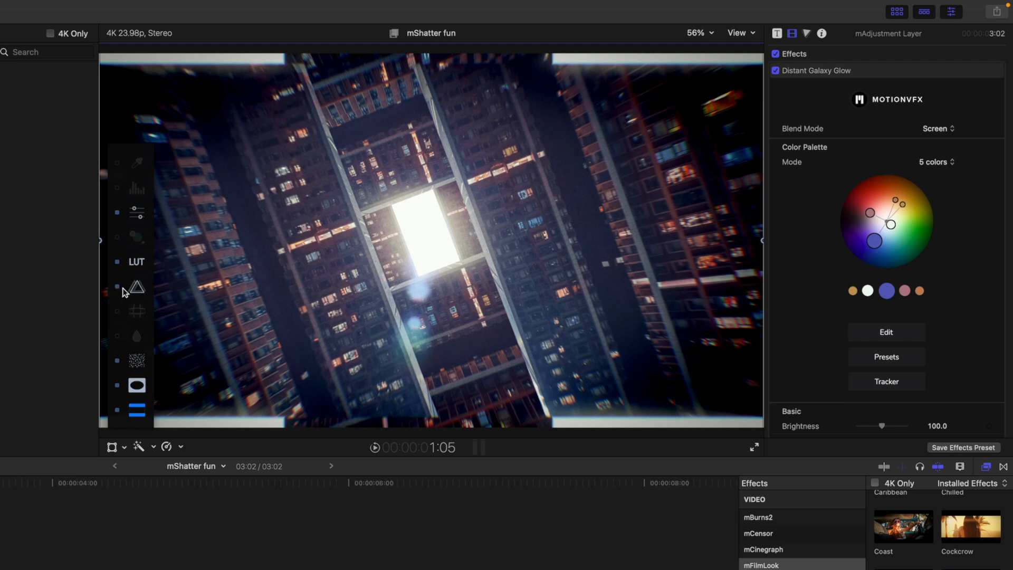
Step: Turn on chromatic aberration in the mFilmLook film look
{"action": "left_click", "coordinate": [136, 288]}
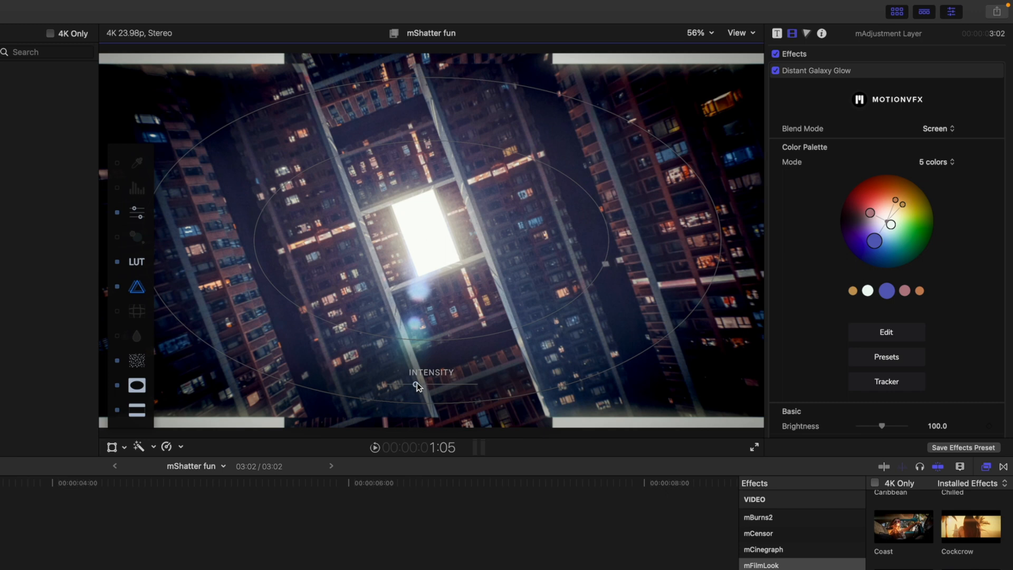
{"action": "scroll", "scroll_direction": "down", "scroll_amount": 3}
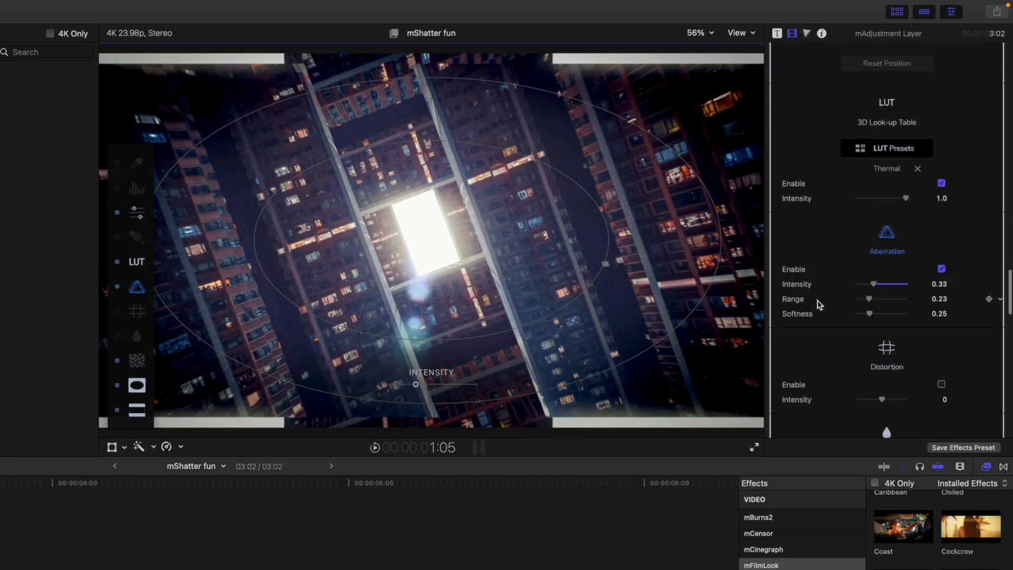
{"action": "scroll", "scroll_direction": "down", "scroll_amount": 3}
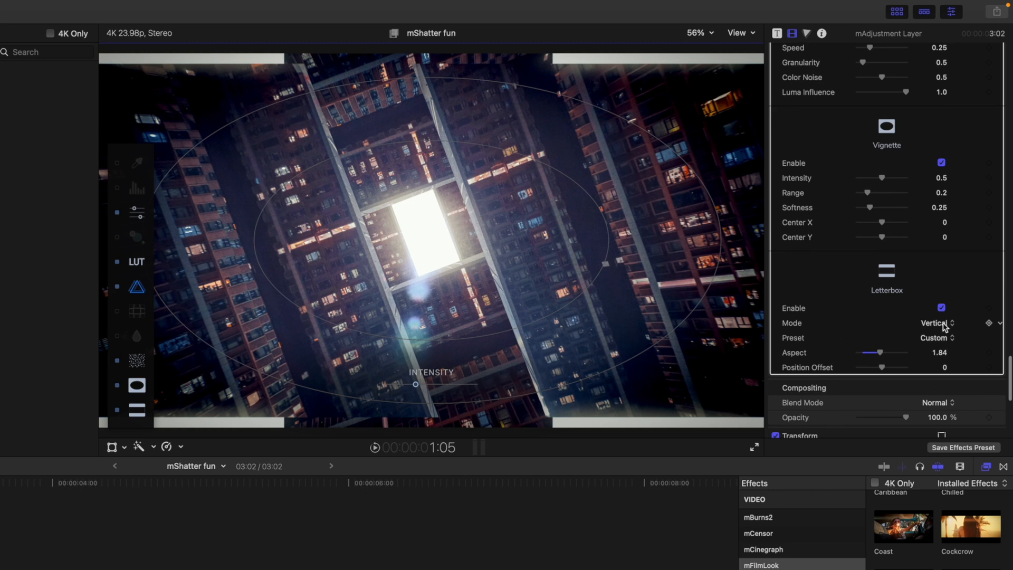
Step: Set the letterbox Mode to Horizontal and tune the aspect to about 1.72
{"action": "left_click", "coordinate": [935, 323]}
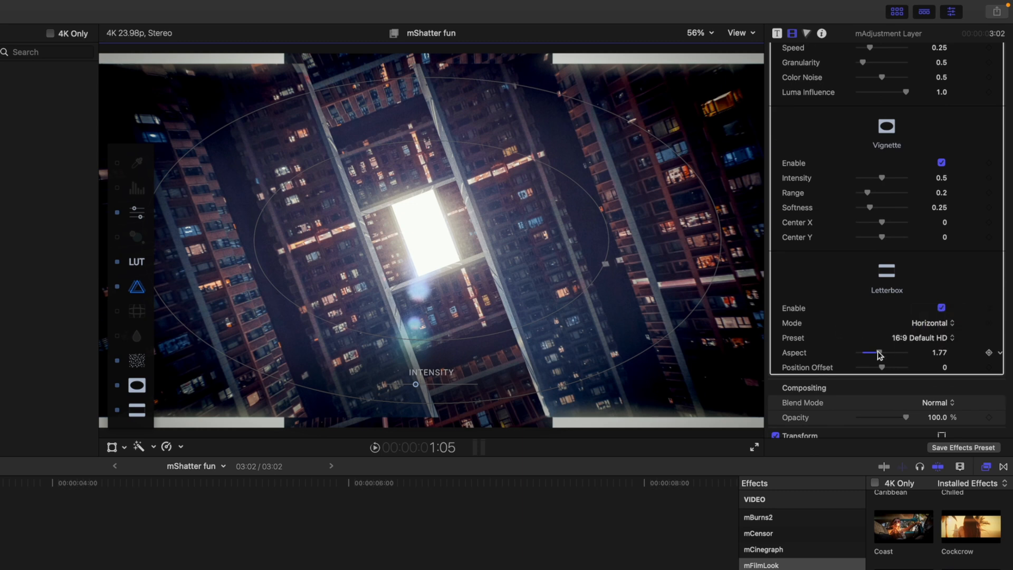
{"action": "left_click_drag", "start_coordinate": [878, 352], "coordinate": [886, 352]}
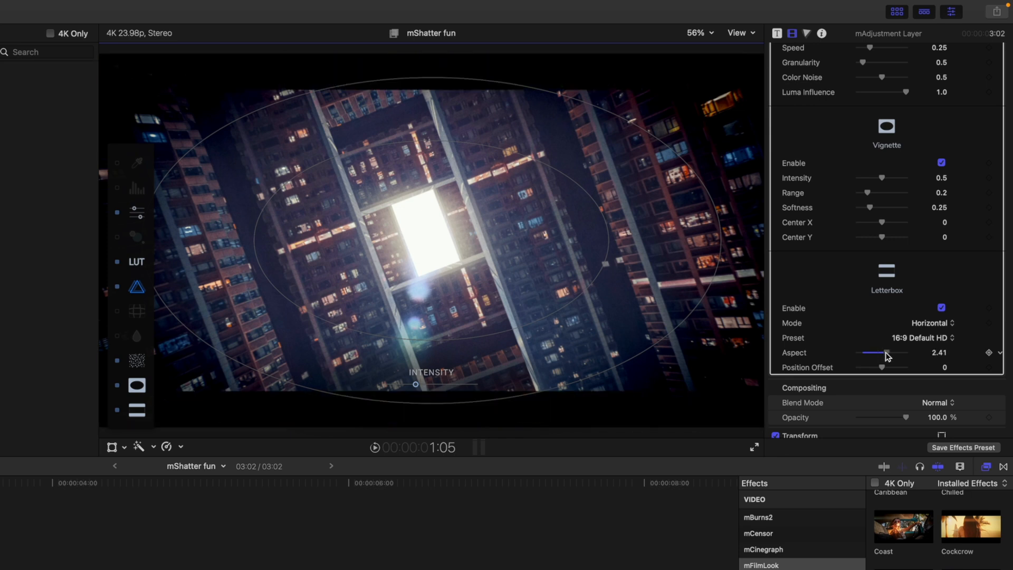
{"action": "left_click_drag", "start_coordinate": [887, 353], "coordinate": [882, 352]}
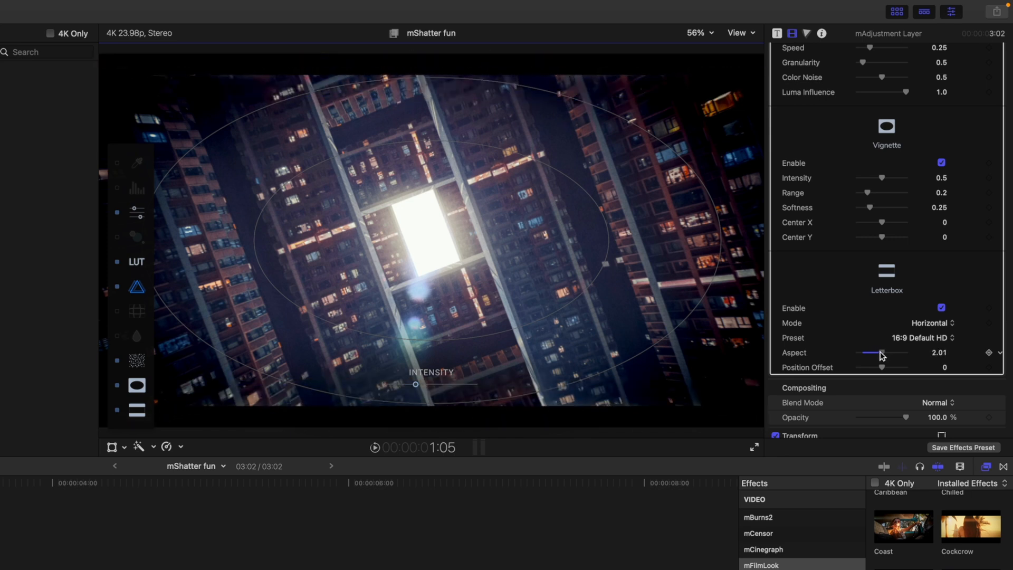
{"action": "left_click_drag", "start_coordinate": [882, 352], "coordinate": [877, 352]}
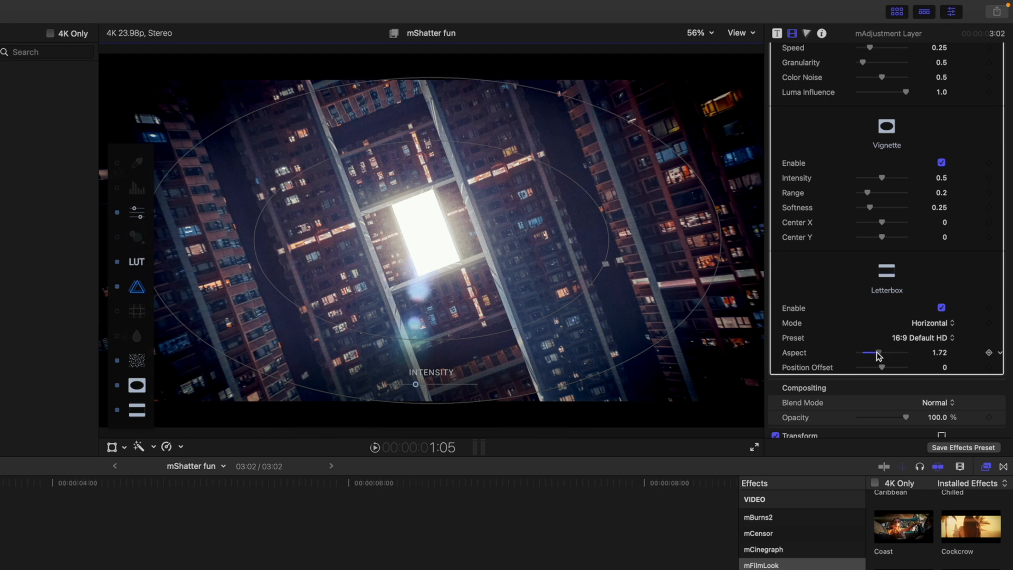
{"action": "left_click_drag", "start_coordinate": [877, 352], "coordinate": [885, 352]}
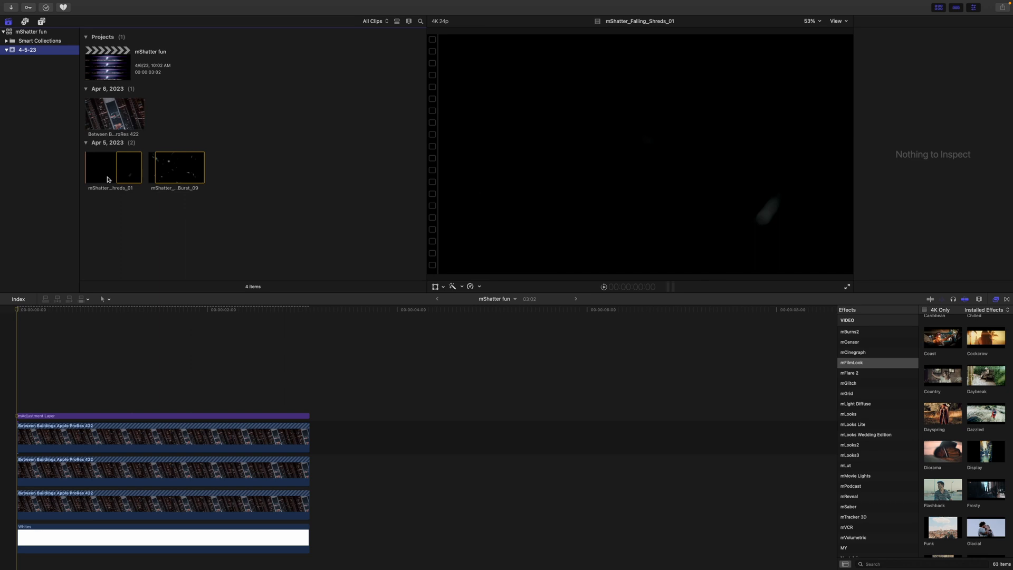
{"action": "mouse_move", "coordinate": [122, 175]}
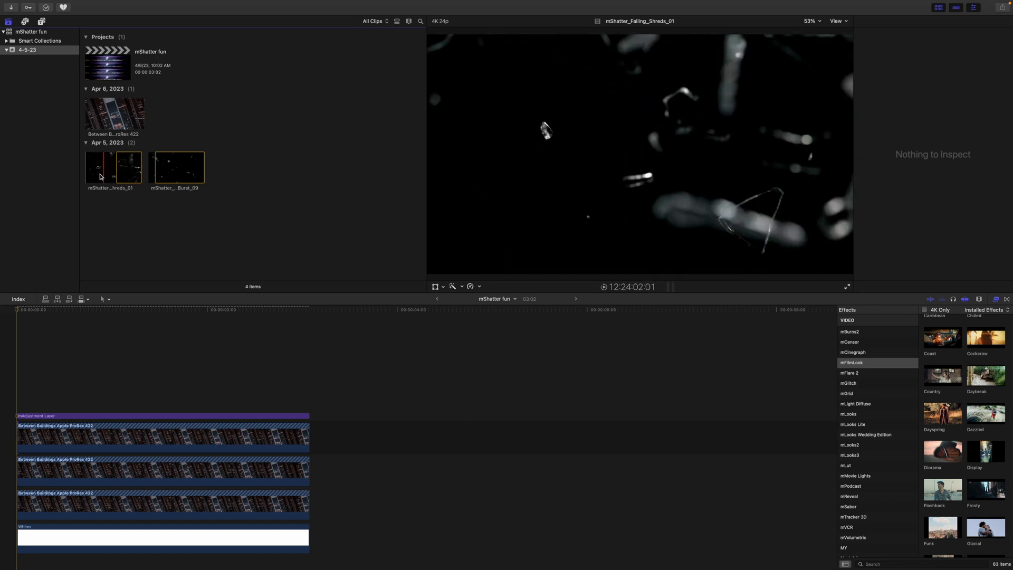
Step: Preview mShatter overlays, pick Glass Burst 09, and set its Blend Mode to Add
{"action": "left_click", "coordinate": [176, 167]}
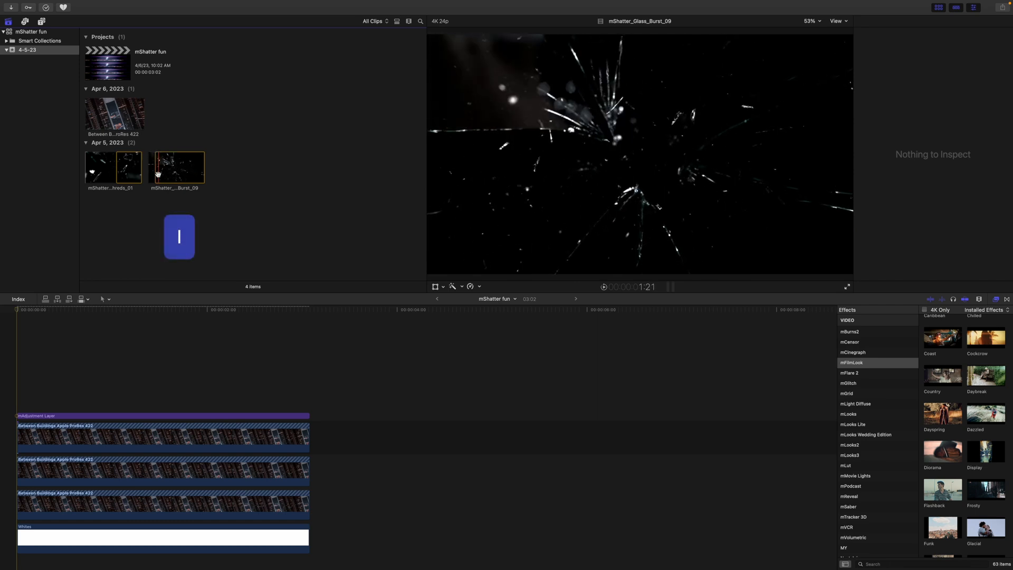
{"action": "left_click", "coordinate": [180, 167]}
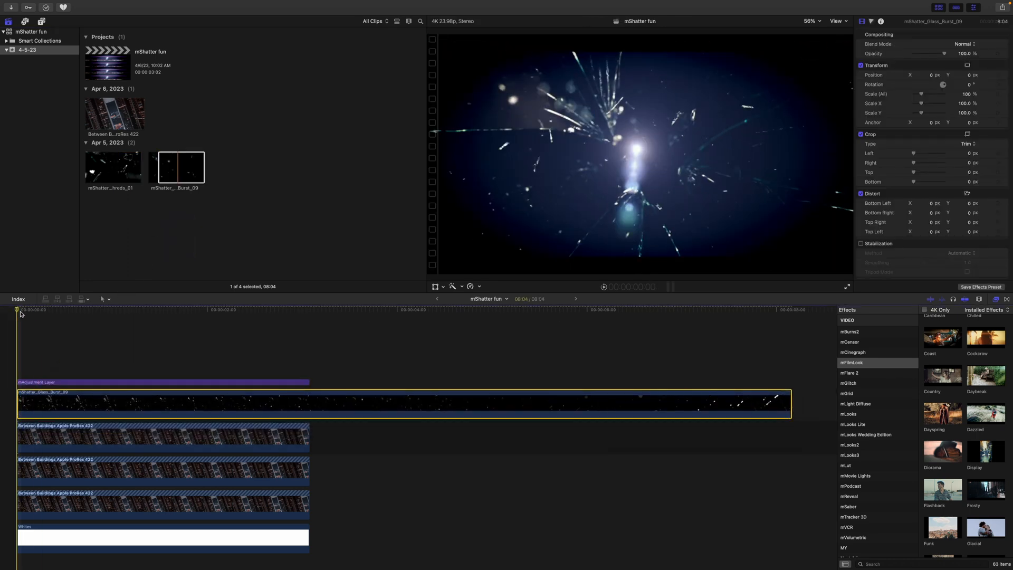
{"action": "left_click", "coordinate": [139, 310]}
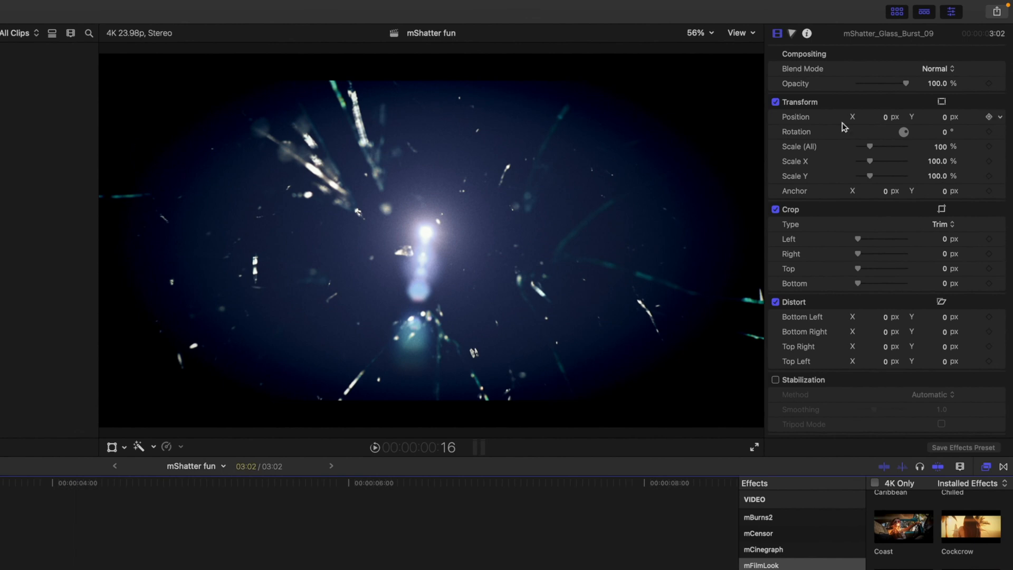
{"action": "left_click", "coordinate": [936, 69]}
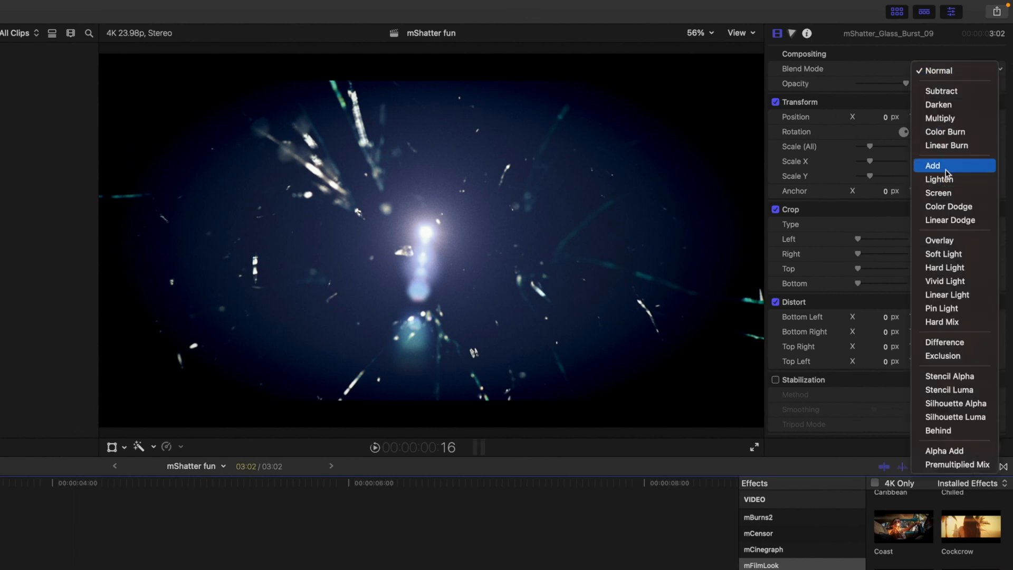
{"action": "left_click", "coordinate": [932, 166]}
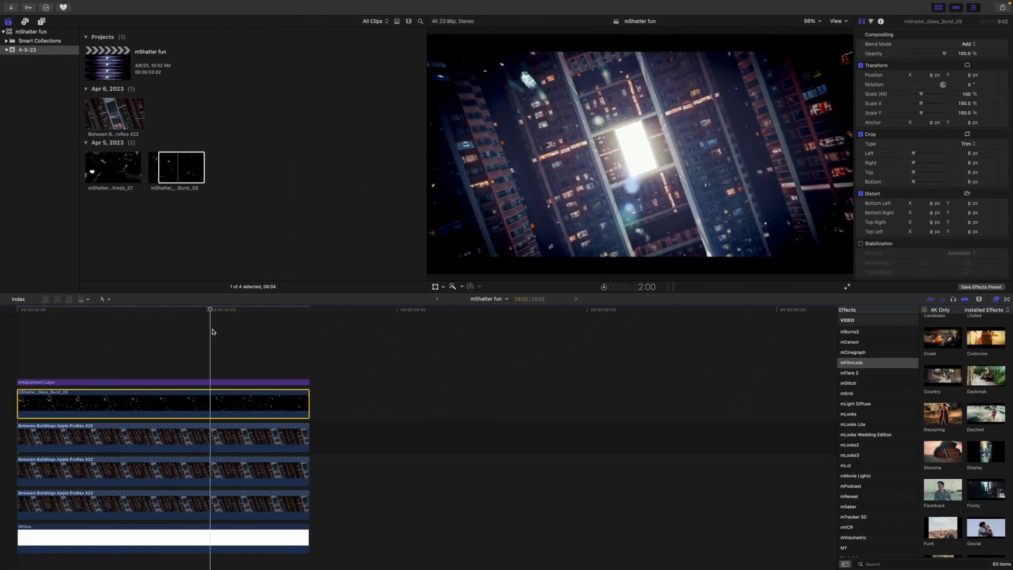
Step: Choose the Falling Shreds 01 overlay and blend it with Add mode
{"action": "left_click", "coordinate": [177, 308]}
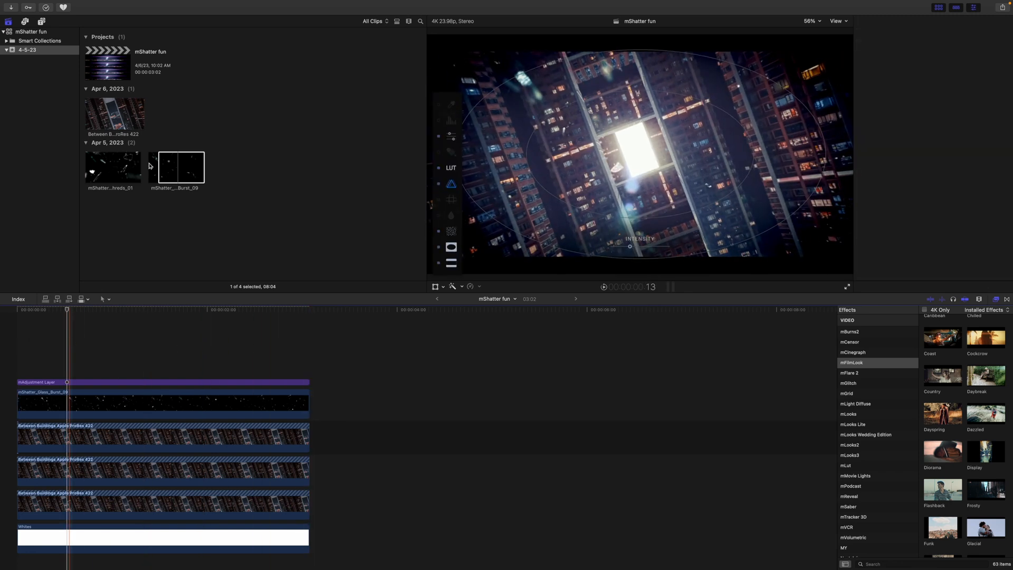
{"action": "left_click", "coordinate": [110, 167]}
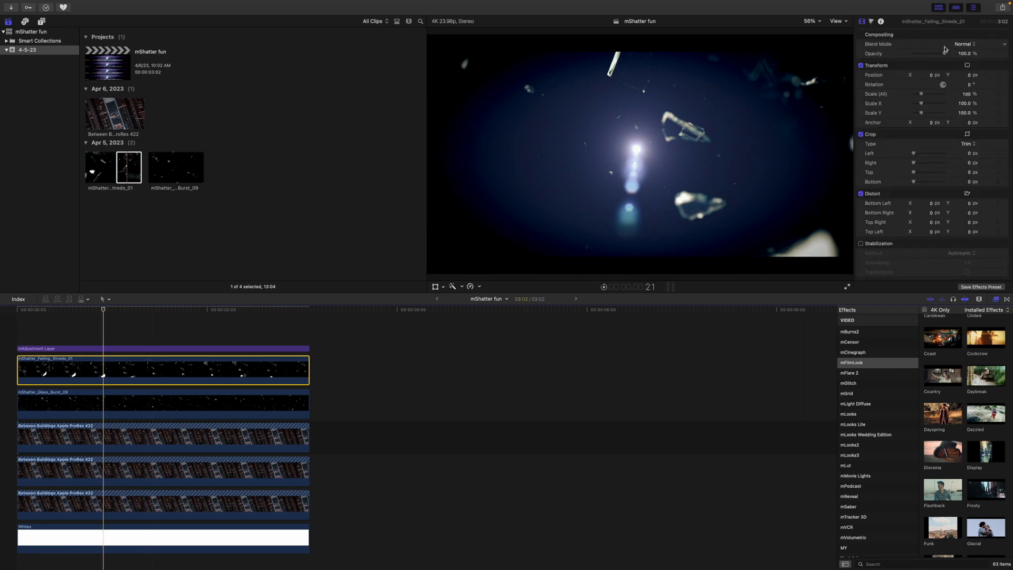
{"action": "left_click", "coordinate": [975, 44]}
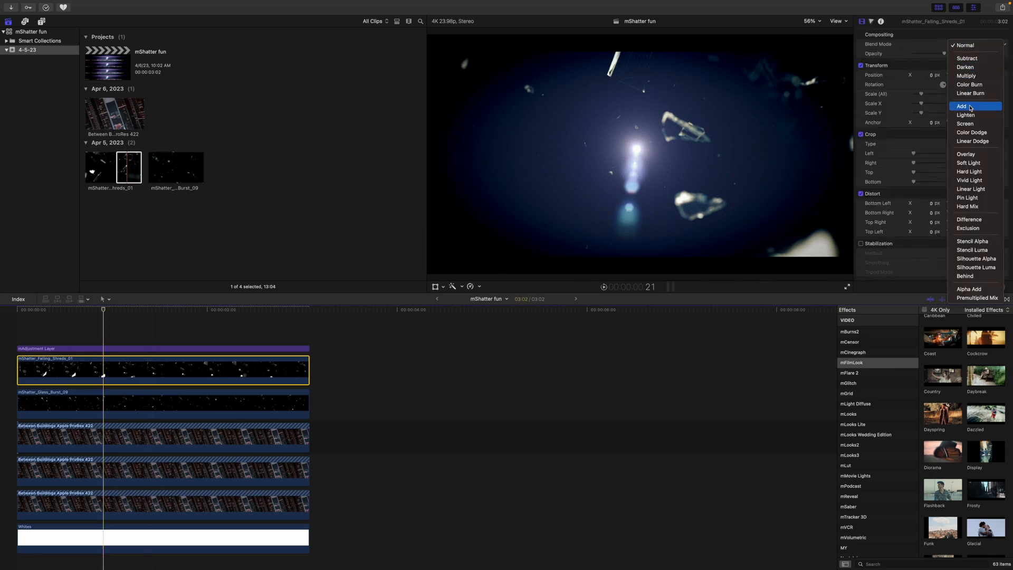
{"action": "left_click", "coordinate": [962, 106]}
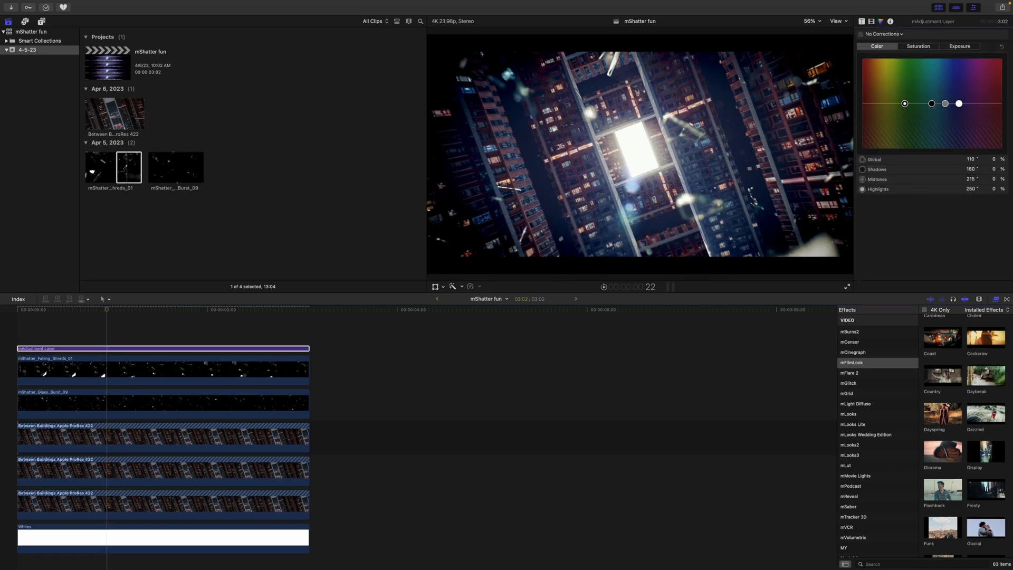
{"action": "mouse_move", "coordinate": [958, 103]}
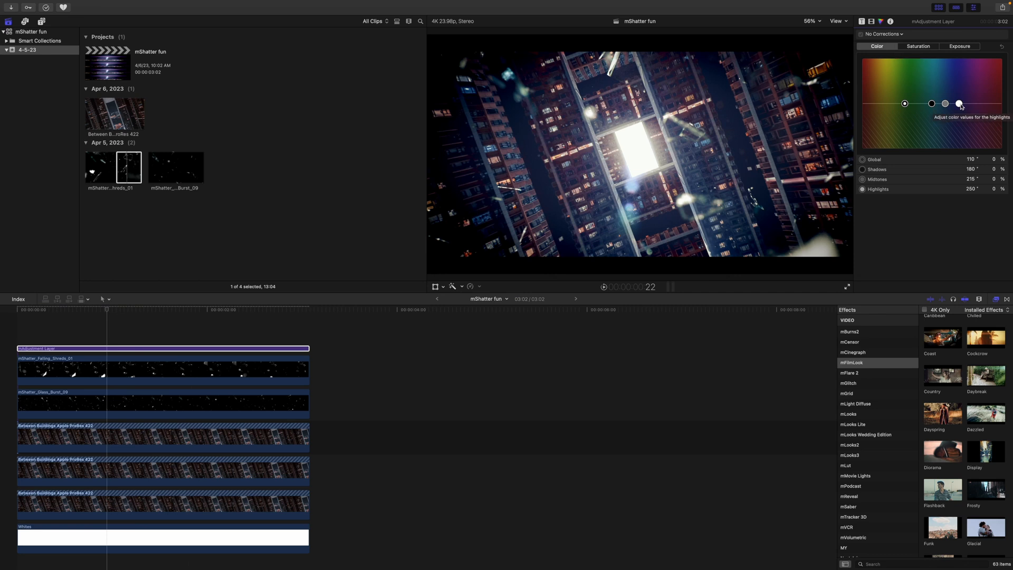
Step: Drag the Color Board Highlights puck to shift the highlight colour
{"action": "left_click_drag", "start_coordinate": [958, 104], "coordinate": [943, 117]}
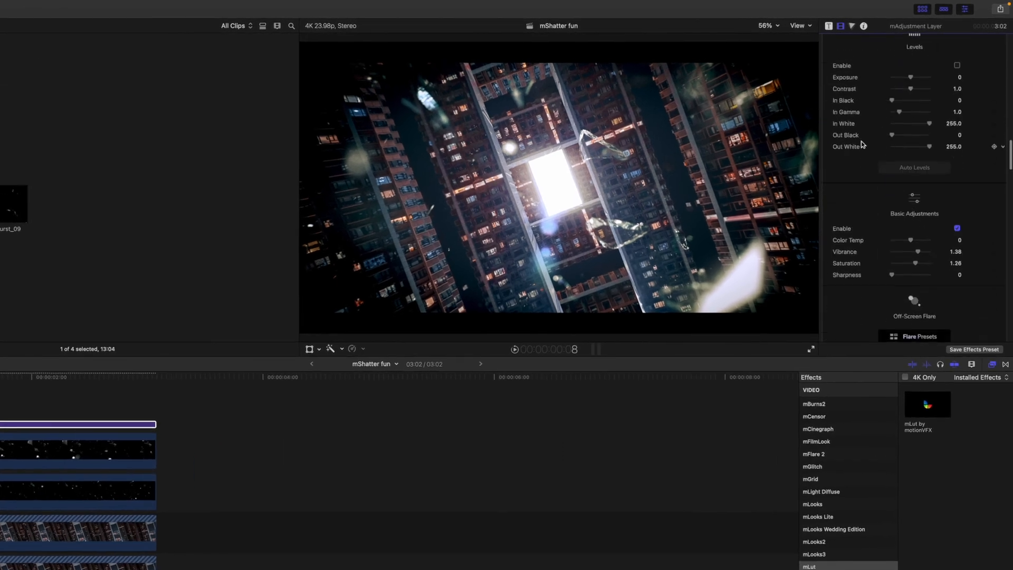
Step: Search the mLUT presets for 'teal' and apply the Teal Orange LUT
{"action": "scroll", "scroll_direction": "down", "scroll_amount": 3}
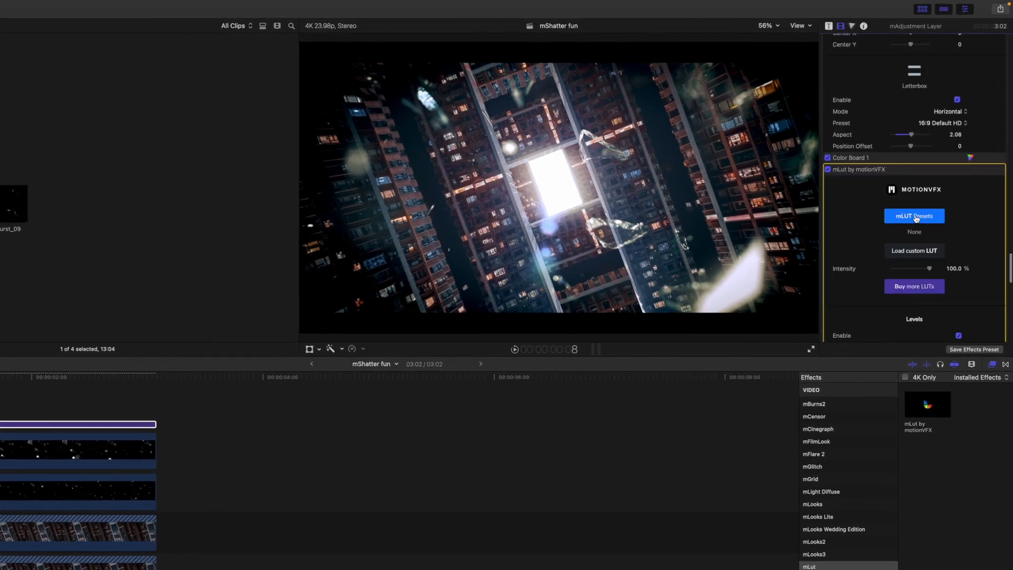
{"action": "left_click", "coordinate": [914, 216]}
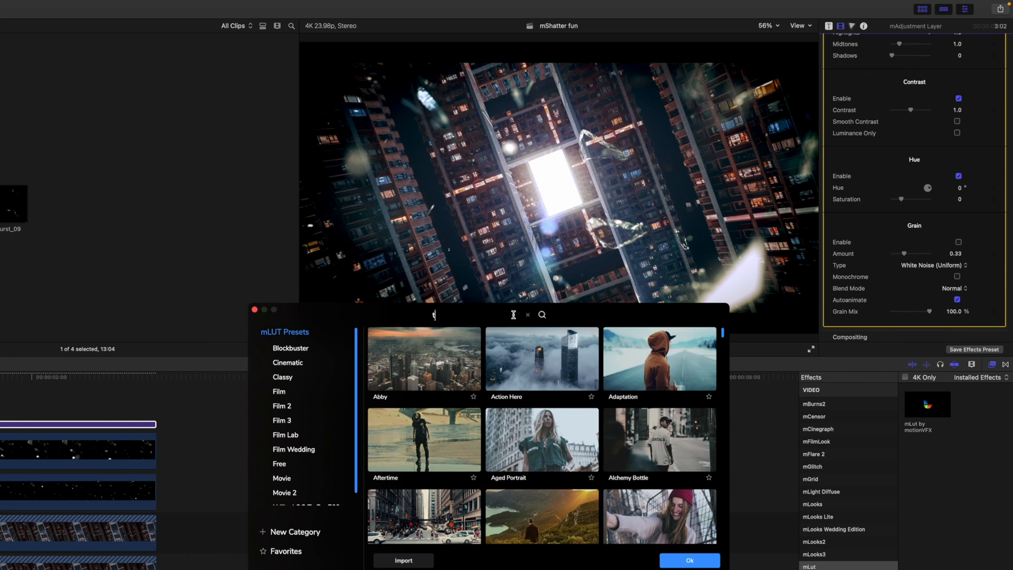
{"action": "type", "text": "eal"}
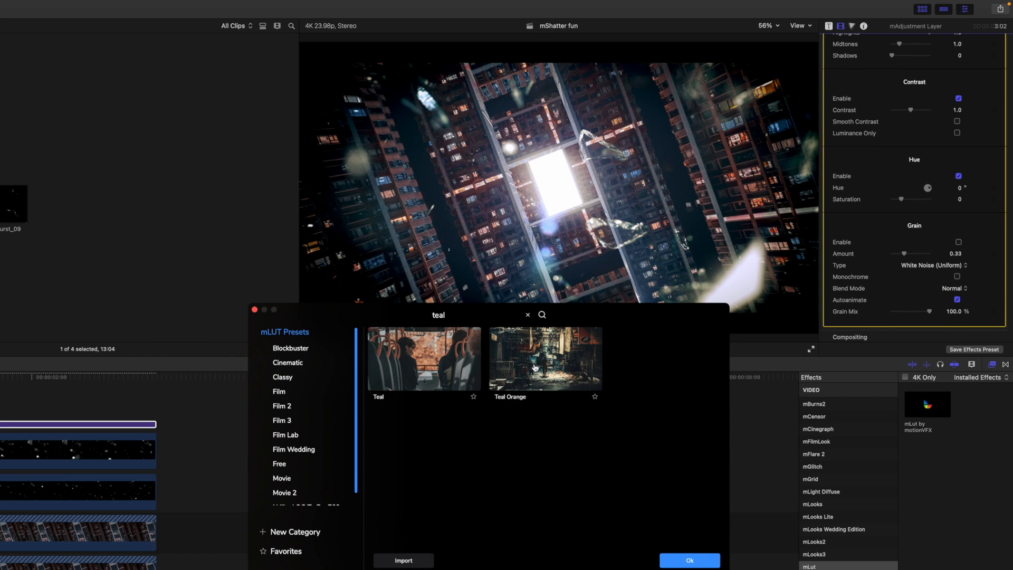
{"action": "mouse_move", "coordinate": [540, 382]}
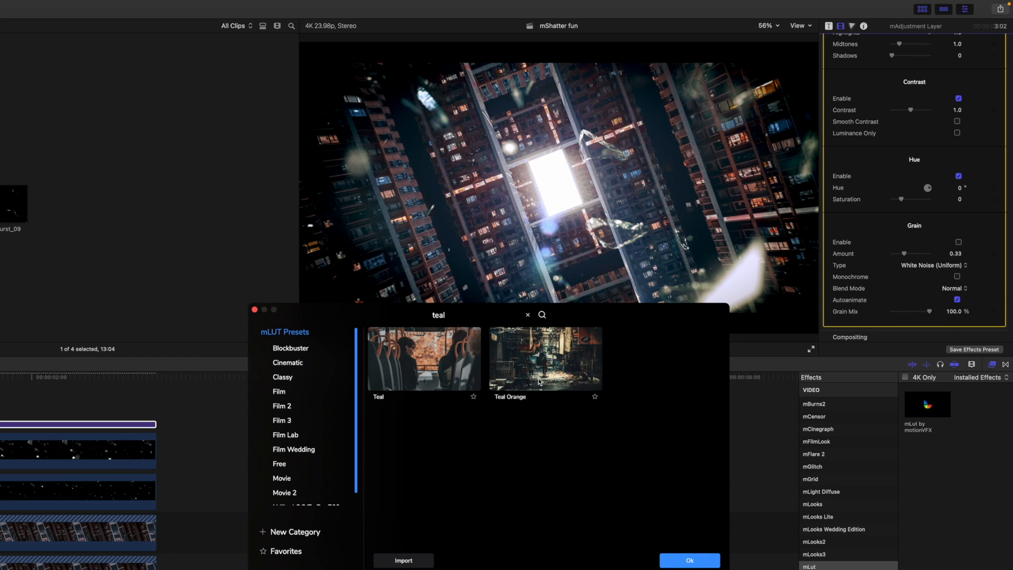
{"action": "left_click", "coordinate": [544, 359]}
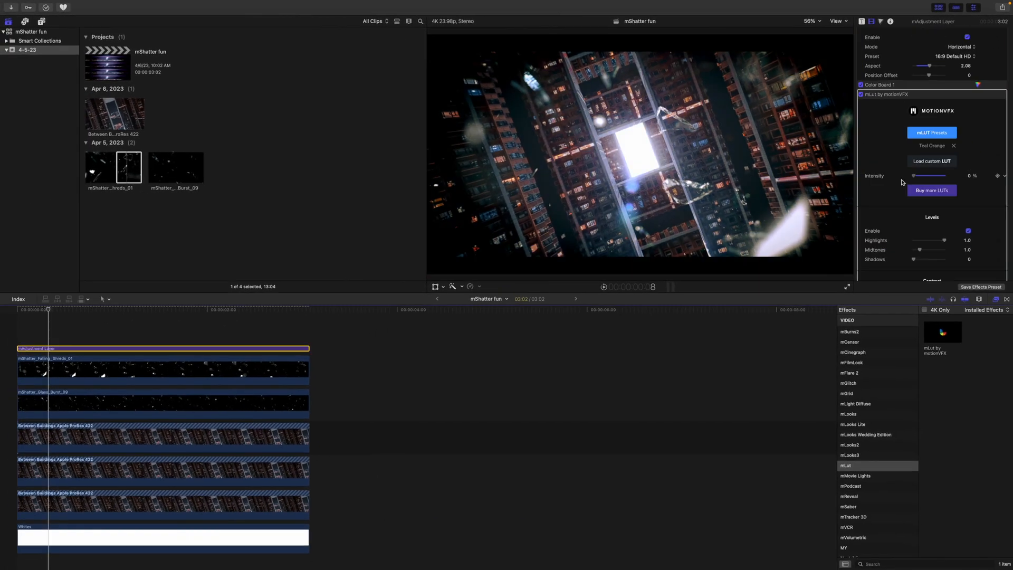
Step: Set the LUT Intensity to 100% after briefly comparing a lower value
{"action": "left_click_drag", "start_coordinate": [913, 175], "coordinate": [943, 175]}
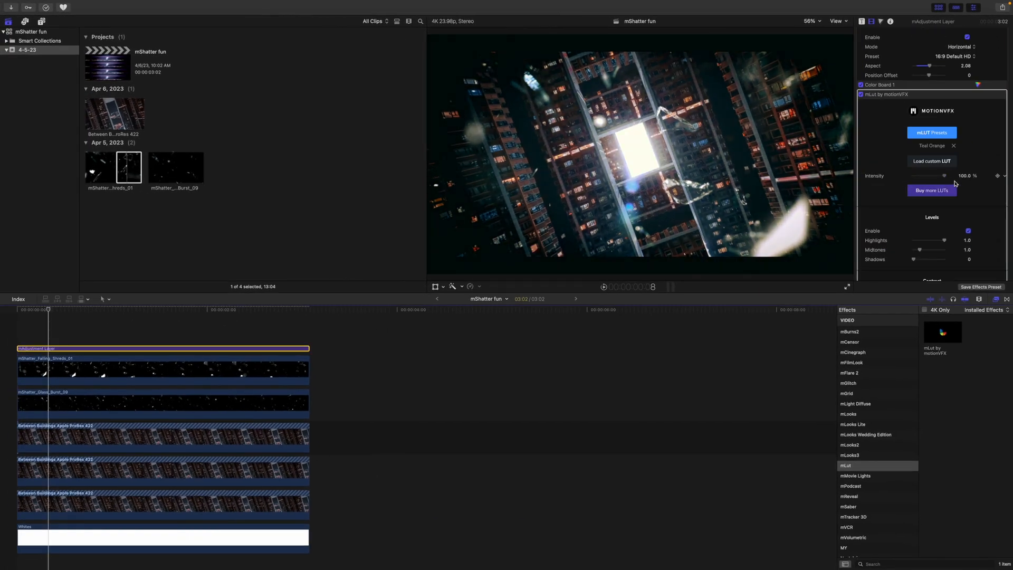
{"action": "left_click_drag", "start_coordinate": [944, 175], "coordinate": [915, 175]}
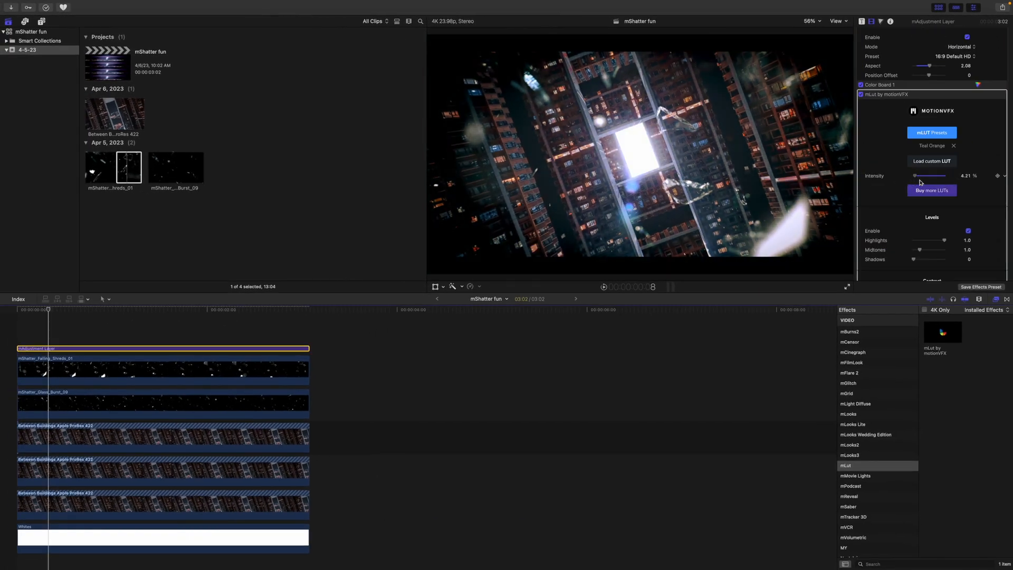
{"action": "left_click_drag", "start_coordinate": [915, 176], "coordinate": [943, 176]}
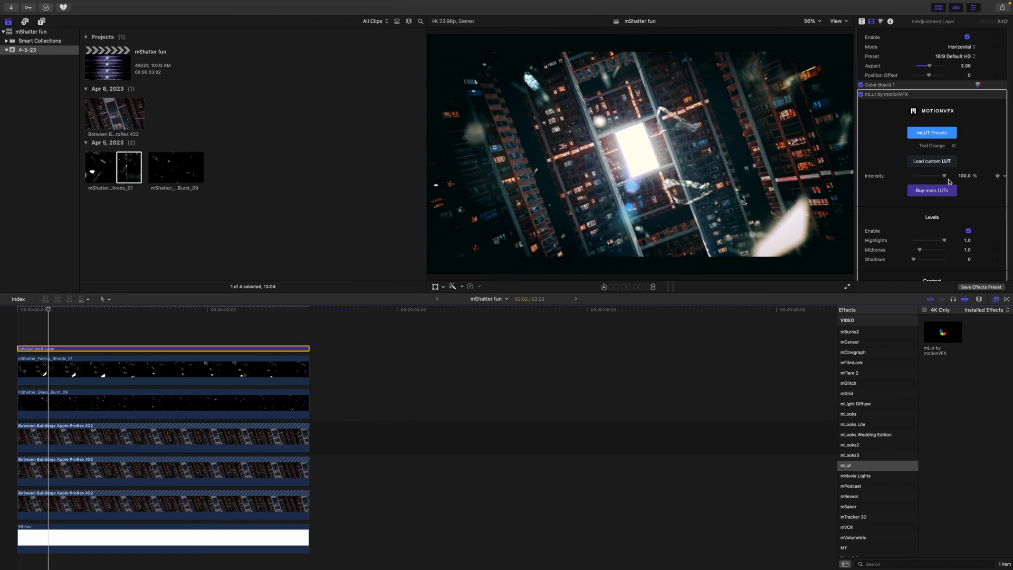